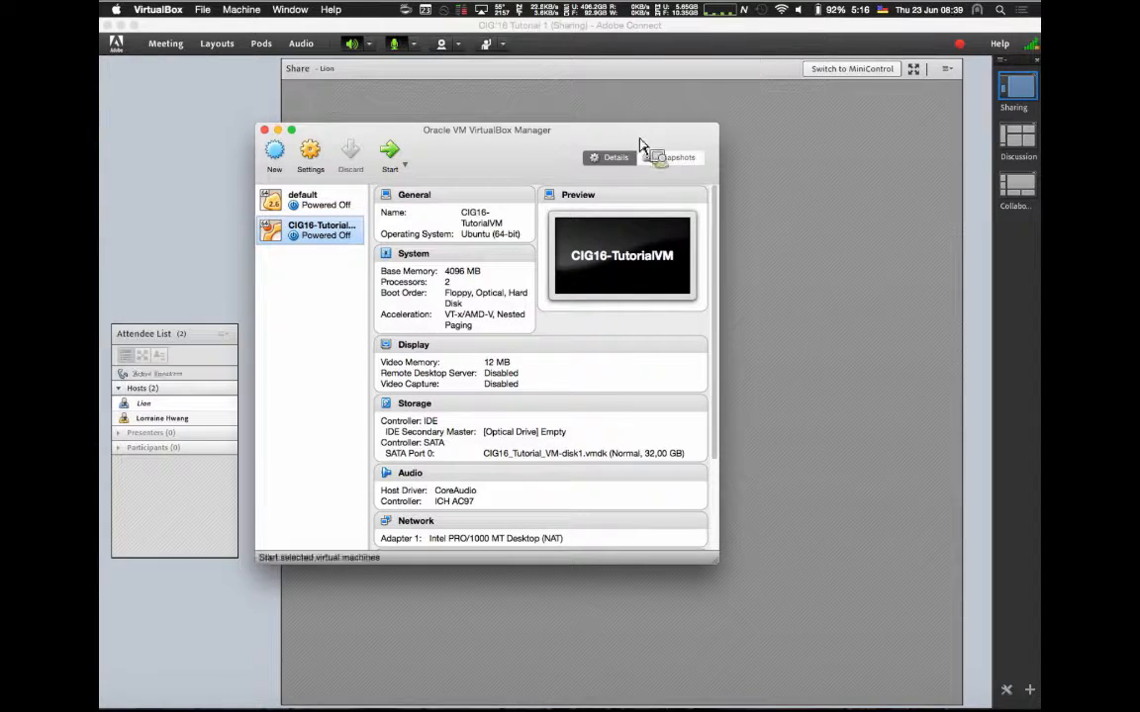
- Start CIG16-TutorialVM in VirtualBox and log in to the Ubuntu desktop
{"action": "left_click", "coordinate": [388, 153]}
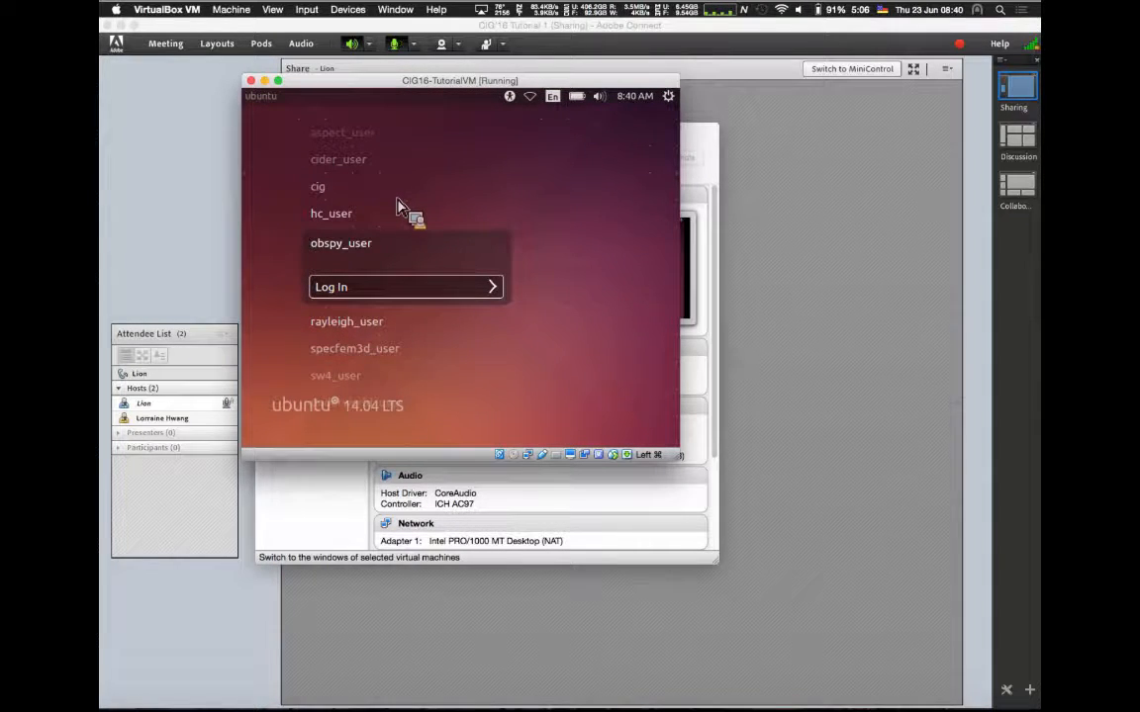
{"action": "left_click", "coordinate": [331, 287]}
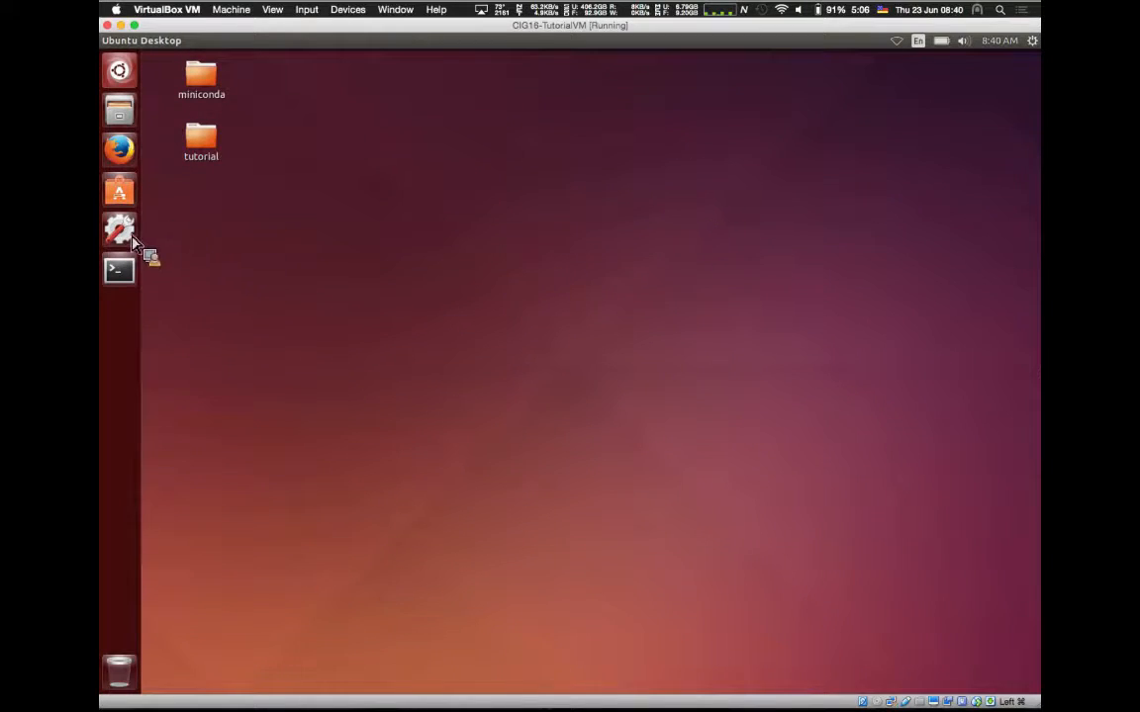
{"action": "left_click", "coordinate": [119, 229]}
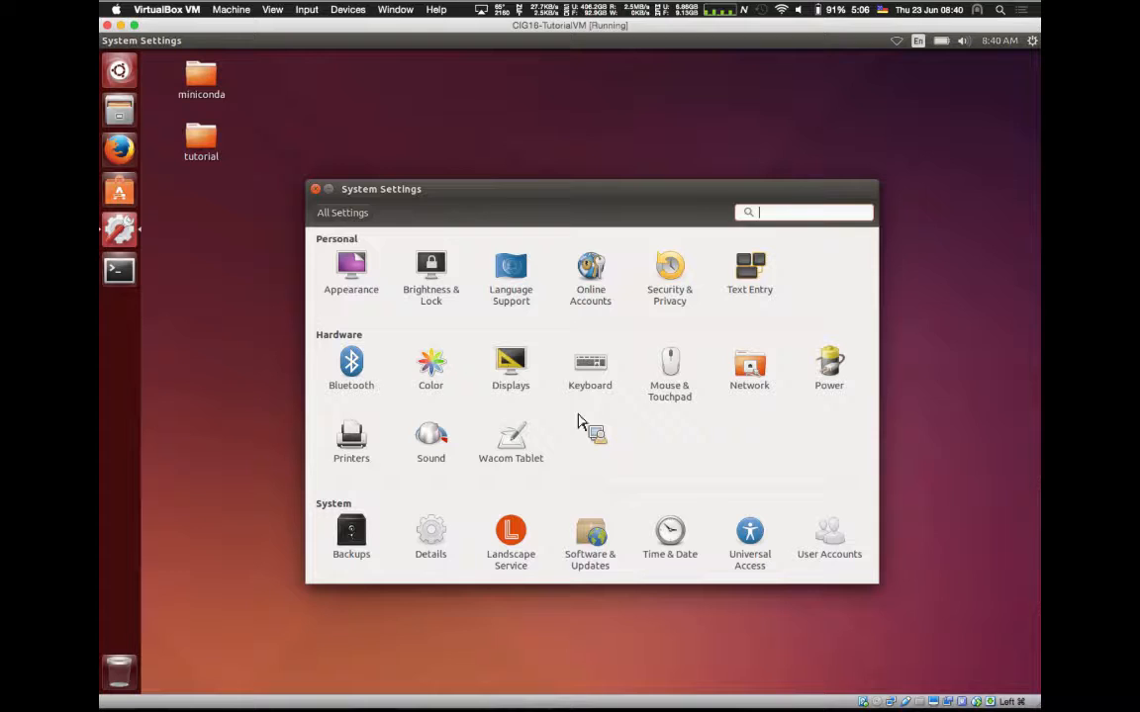
{"action": "mouse_move", "coordinate": [678, 311]}
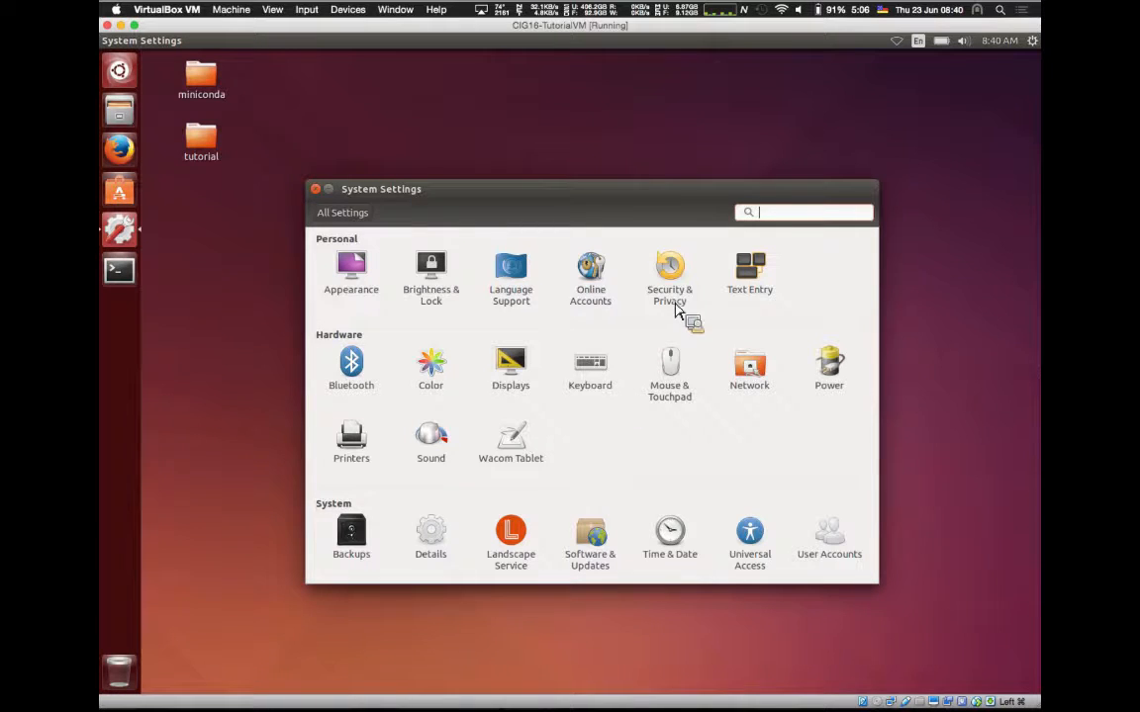
{"action": "left_click", "coordinate": [669, 267]}
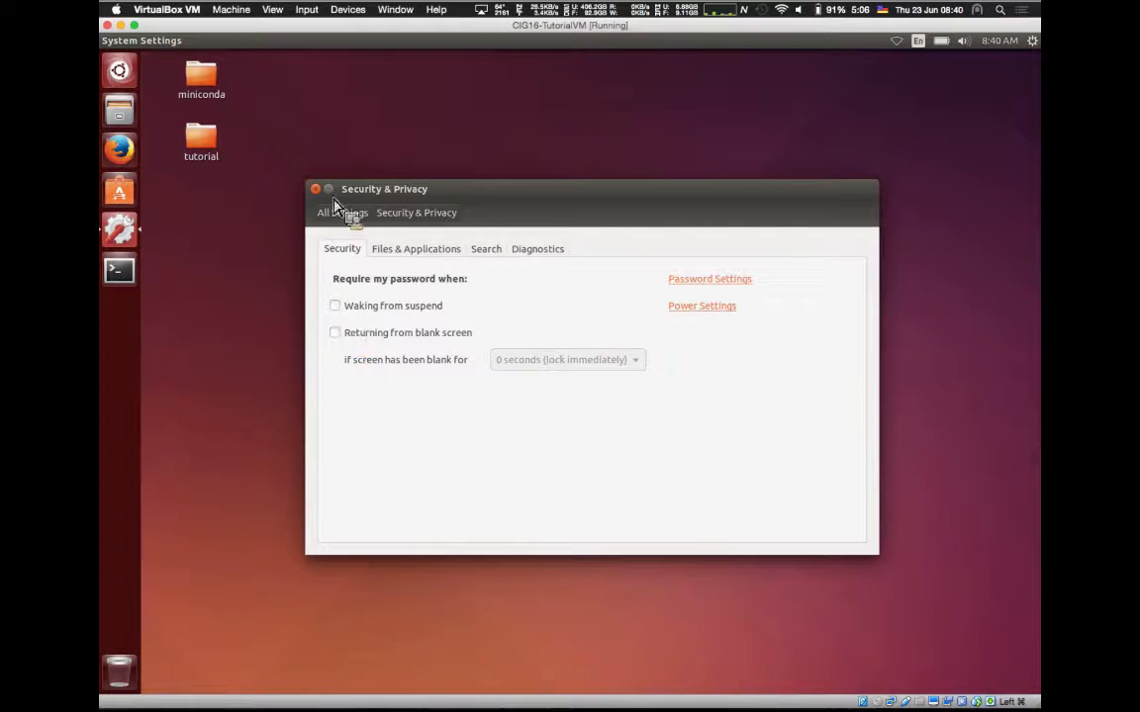
{"action": "left_click", "coordinate": [316, 189]}
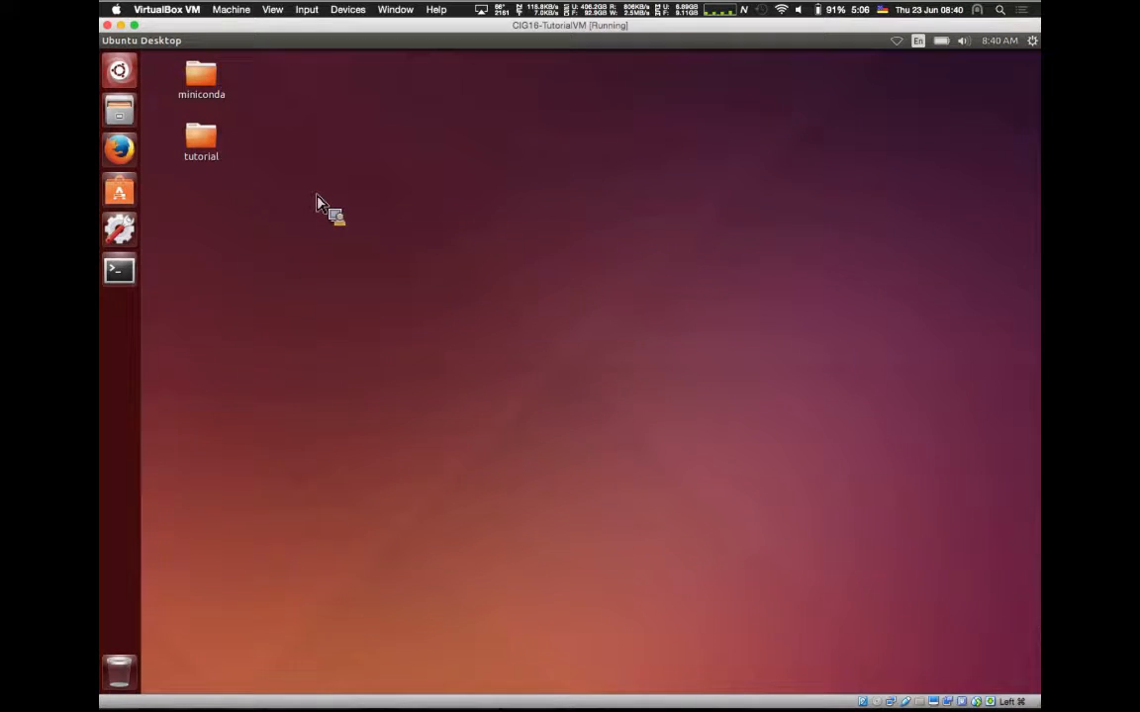
{"action": "mouse_move", "coordinate": [119, 269]}
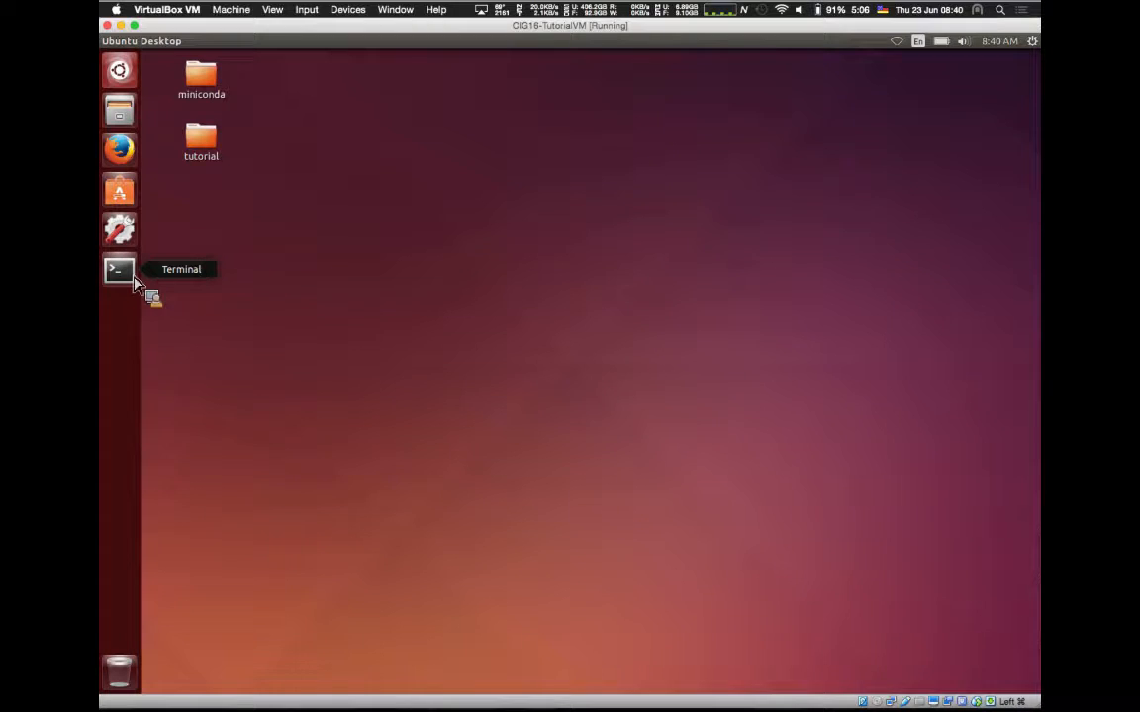
- Open an enlarged Terminal, change into Desktop/tutorial/ and list its contents
{"action": "left_click", "coordinate": [119, 270]}
{"action": "type", "text": "cd"}
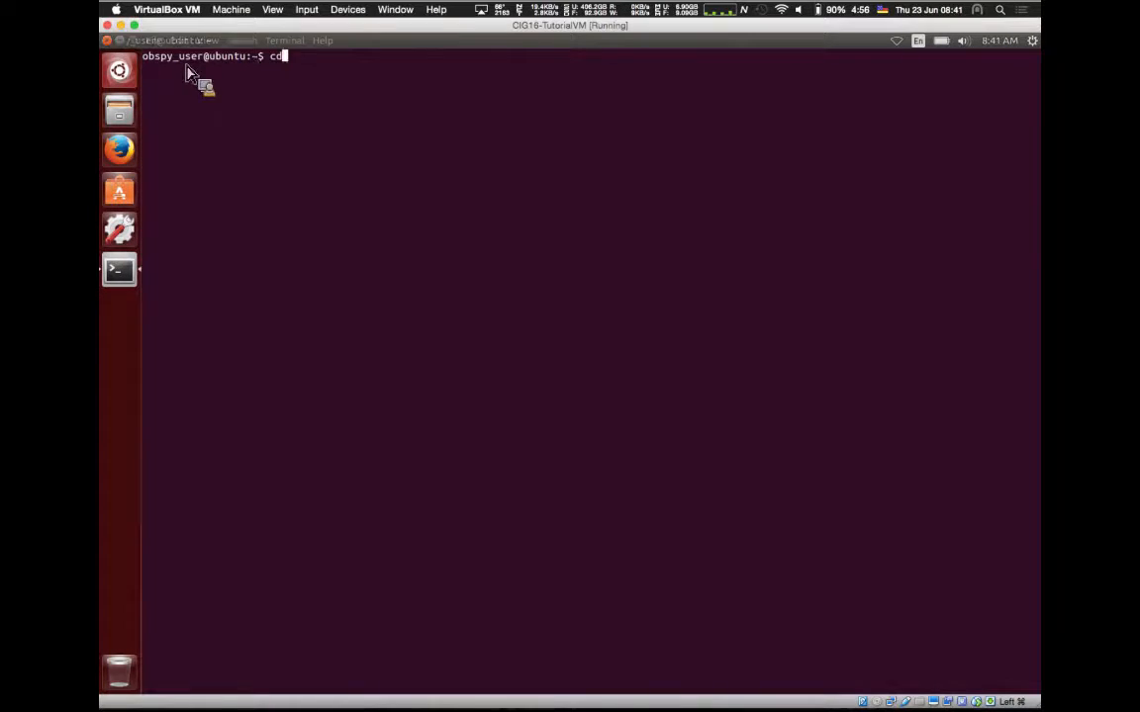
{"action": "left_click", "coordinate": [207, 41]}
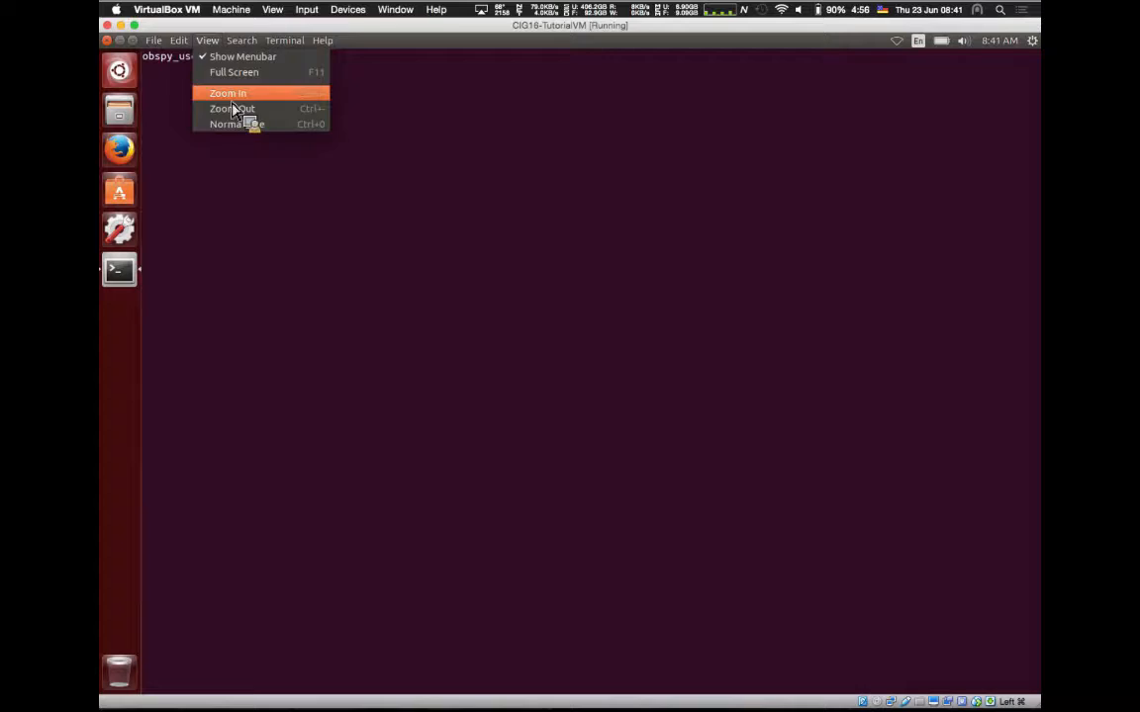
{"action": "mouse_move", "coordinate": [229, 93]}
{"action": "type", "text": "cd D"}
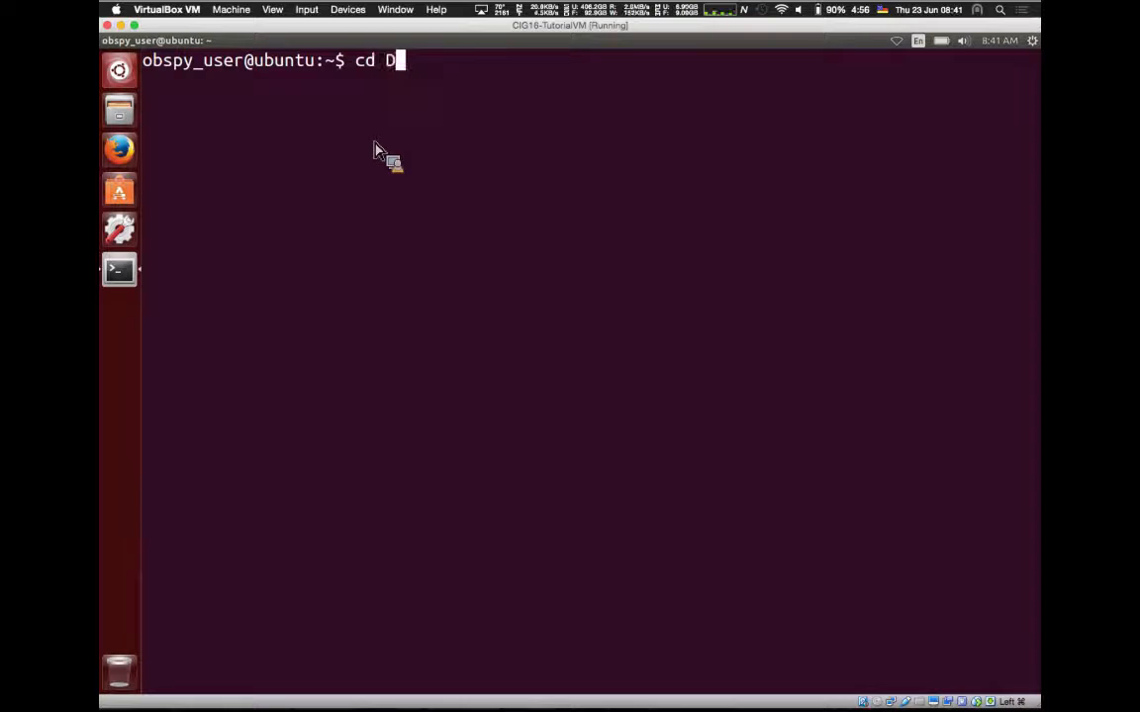
{"action": "type", "text": "esktop/tutorial/"}
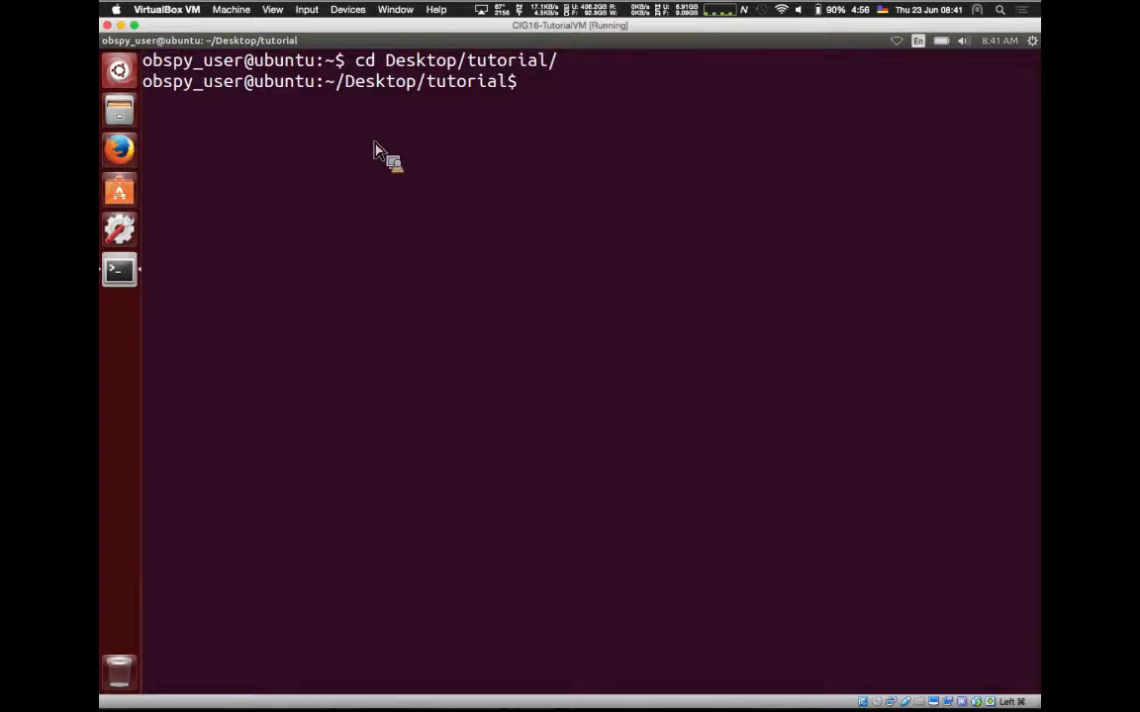
{"action": "type", "text": "ls"}
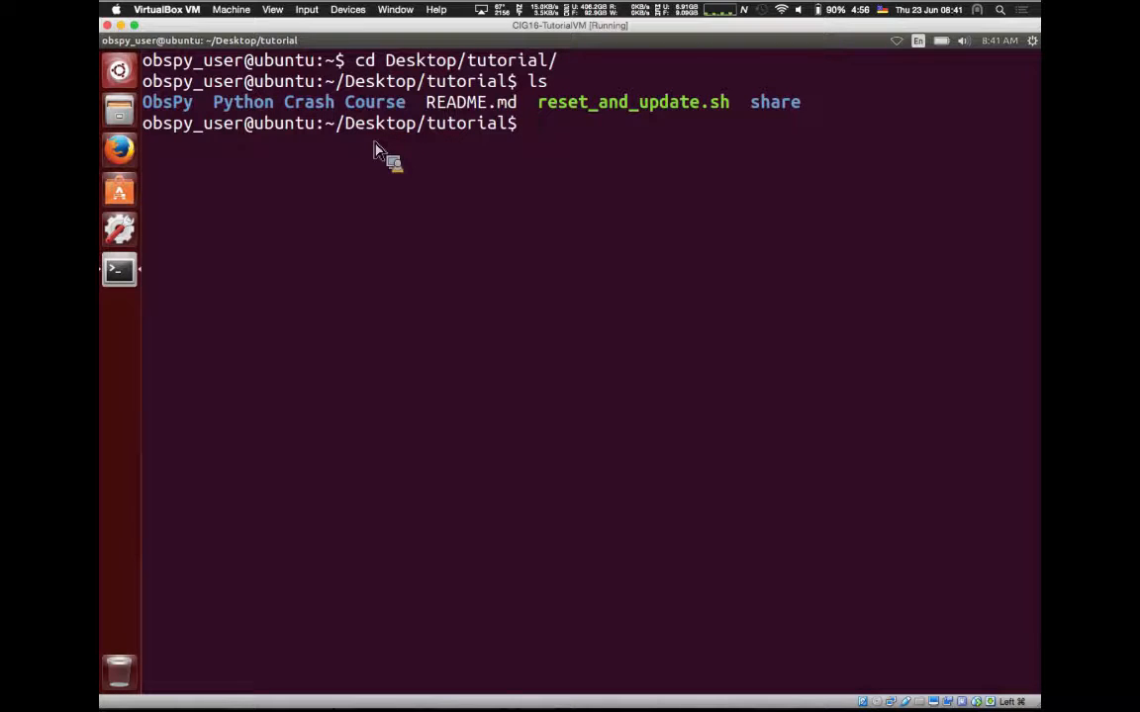
- Run ./reset_and_update.sh and confirm with y
{"action": "type", "text": "./"}
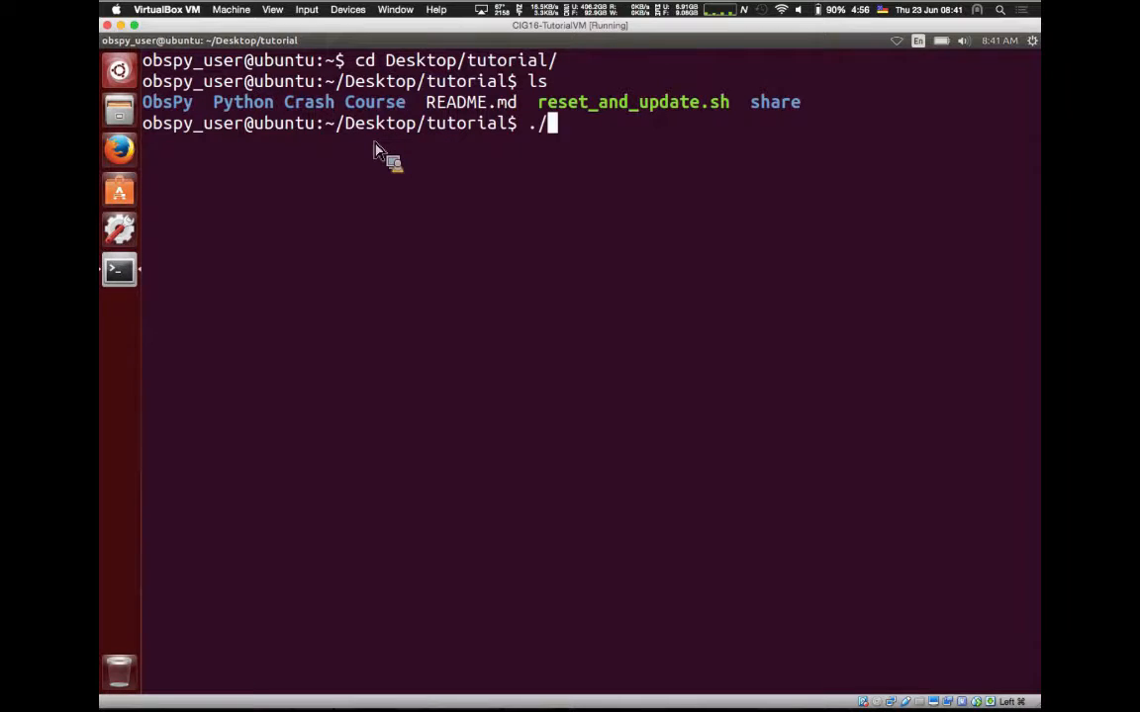
{"action": "type", "text": "re"}
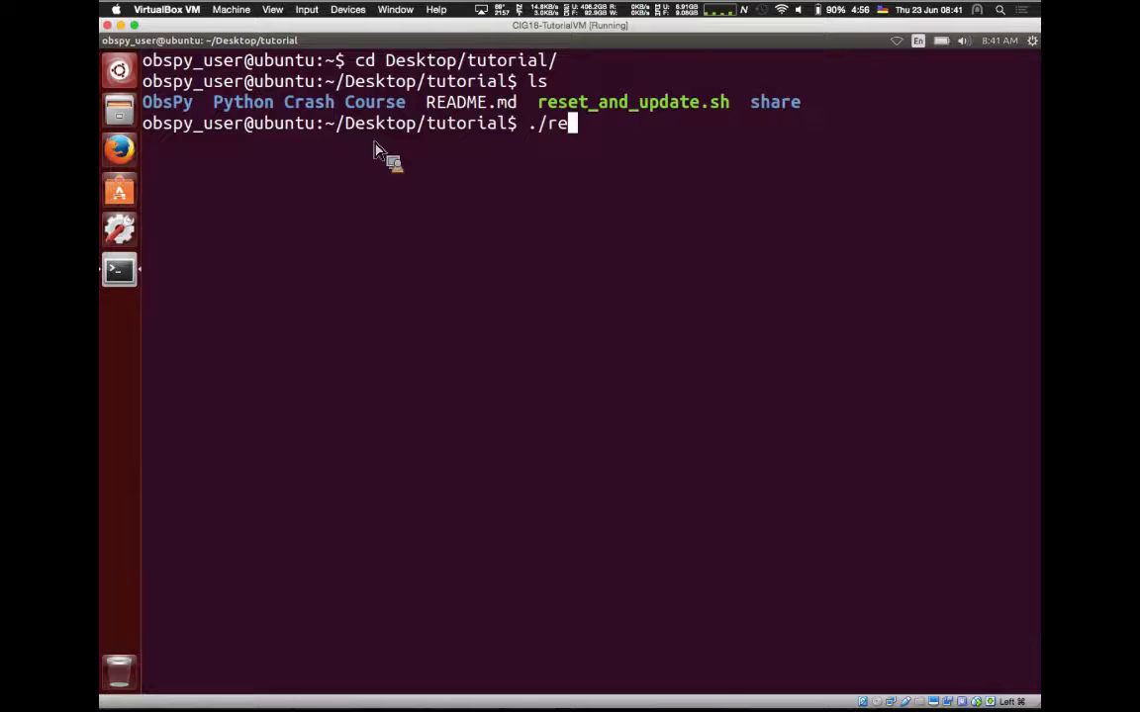
{"action": "key", "text": "Tab"}
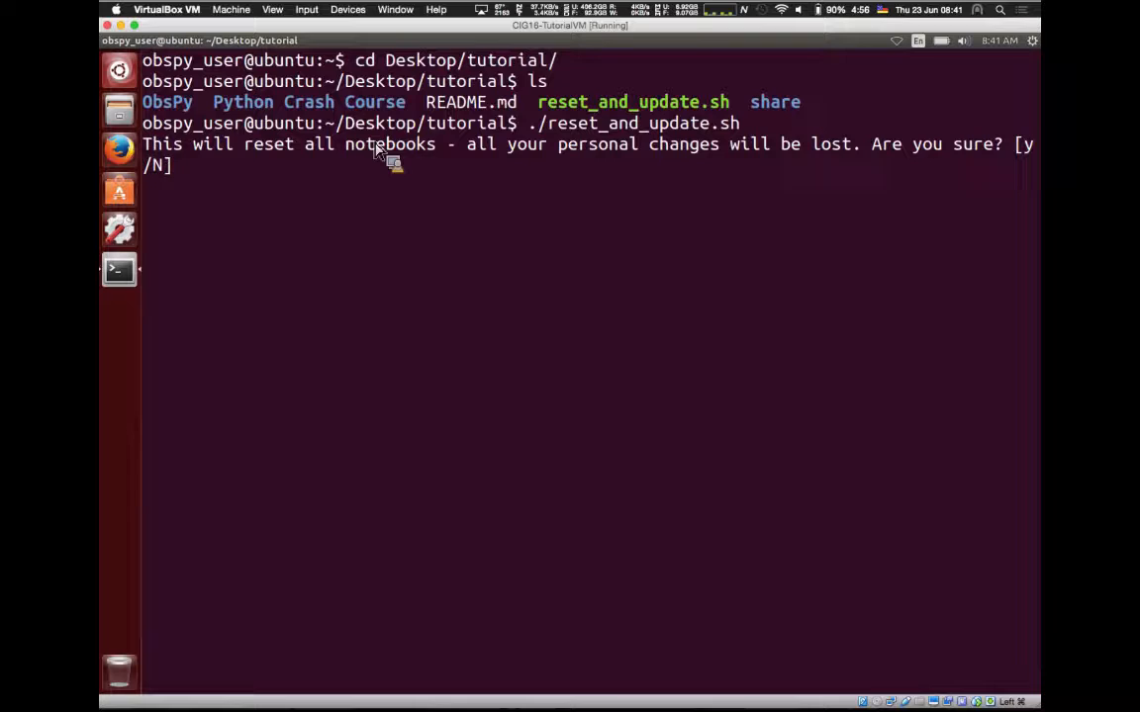
{"action": "type", "text": "y"}
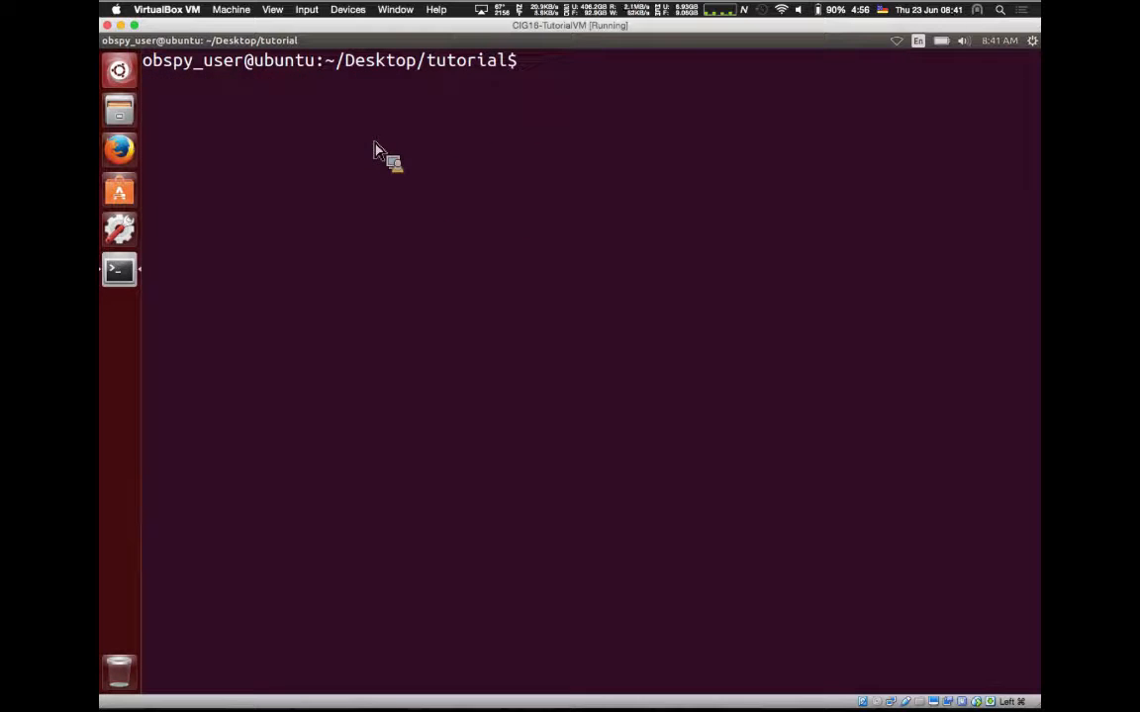
- Launch jupyter-notebook so Firefox shows the localhost:8888 file list
{"action": "type", "text": "jupy"}
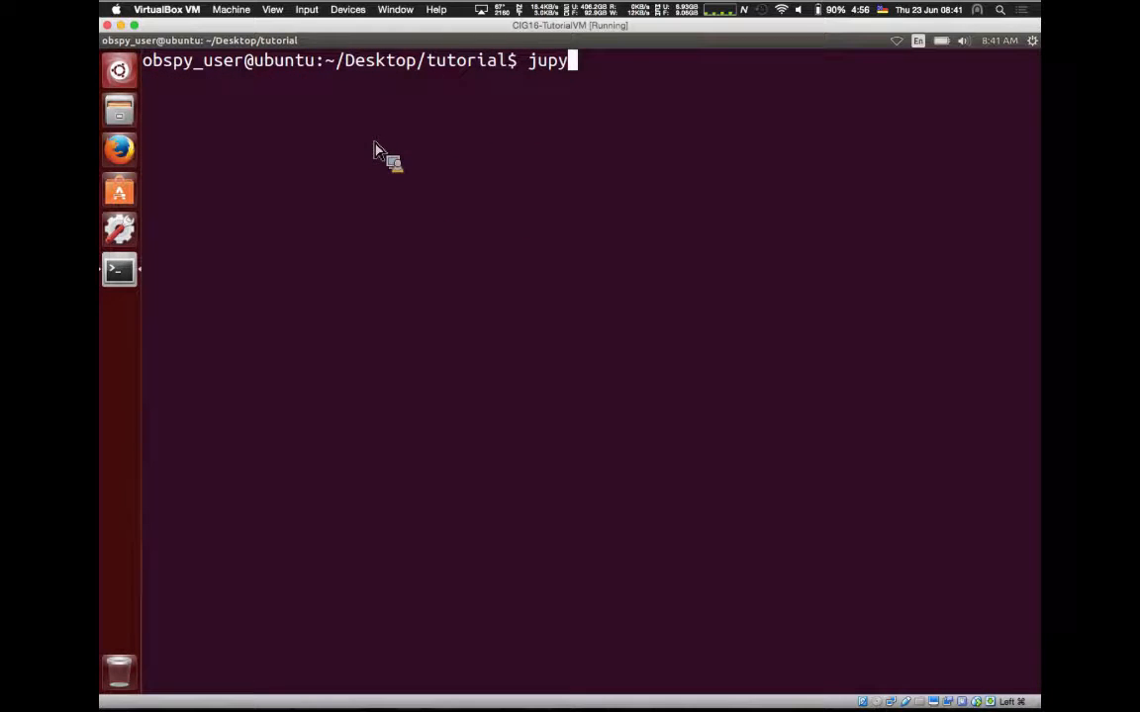
{"action": "type", "text": "ter-notebook"}
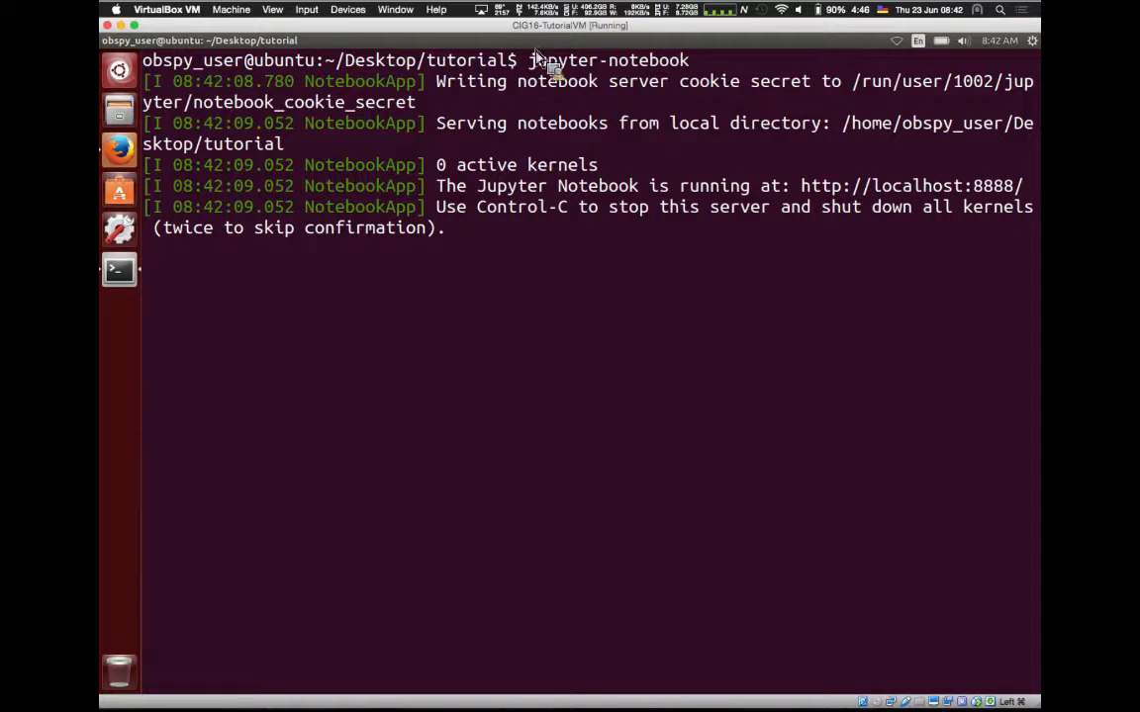
{"action": "double_click", "coordinate": [594, 60]}
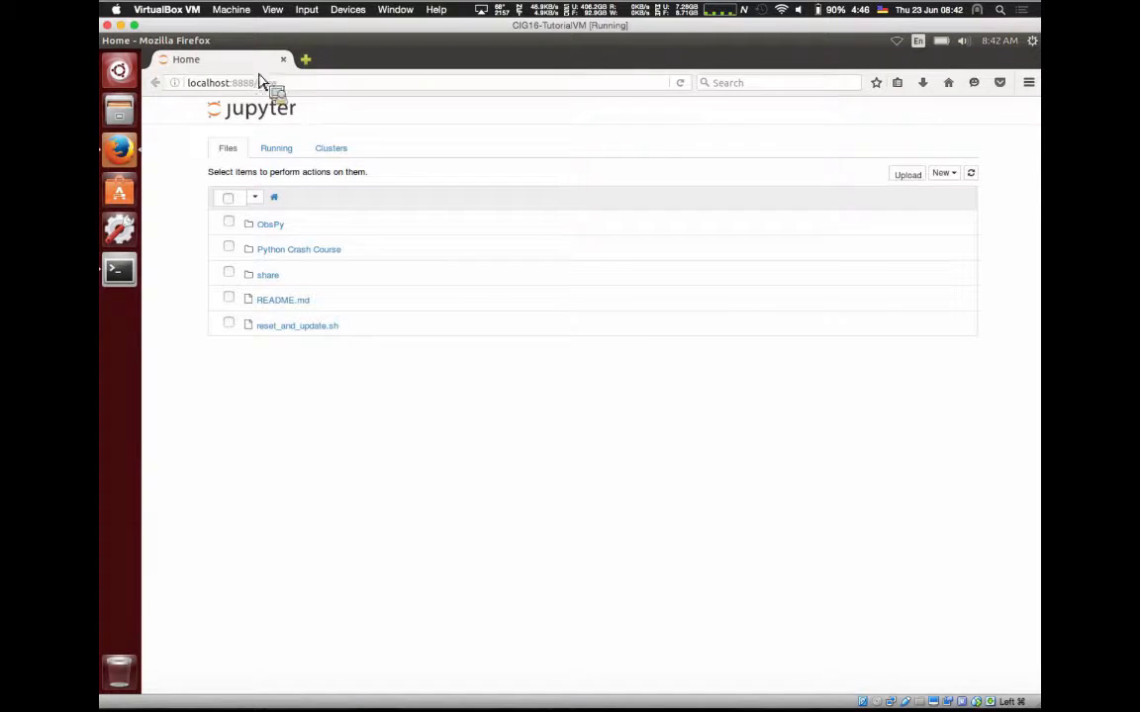
- Open the ObsPy folder and launch 00_Introduction.ipynb in a new browser tab
{"action": "left_click", "coordinate": [206, 41]}
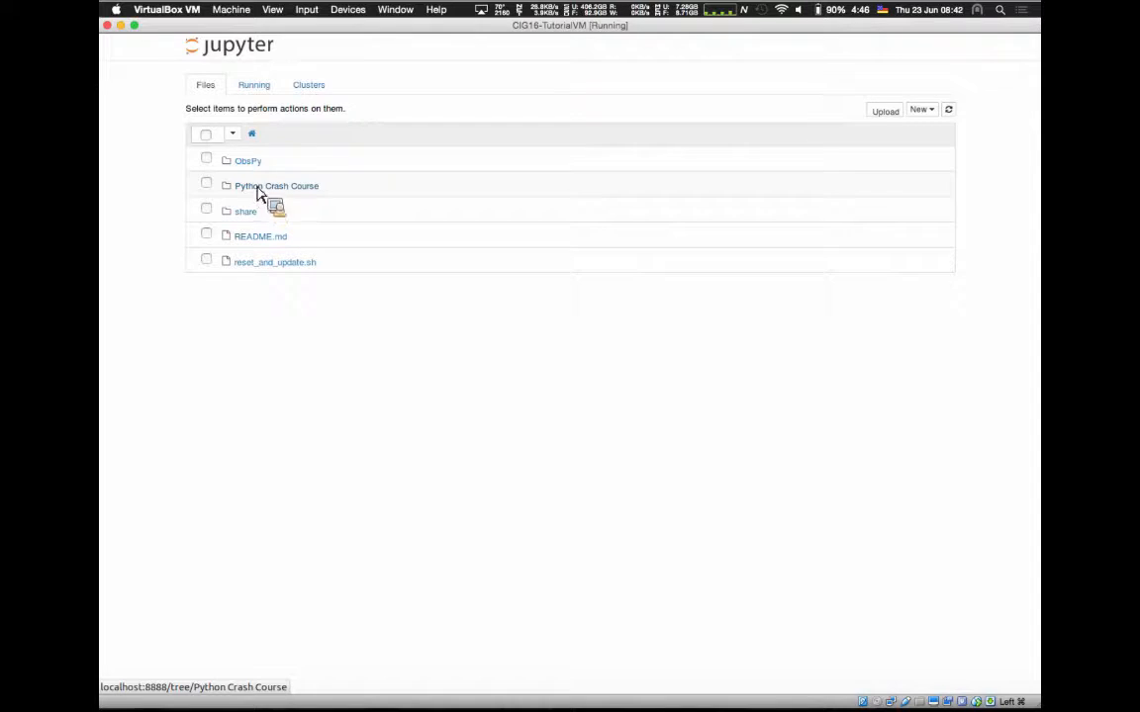
{"action": "mouse_move", "coordinate": [252, 168]}
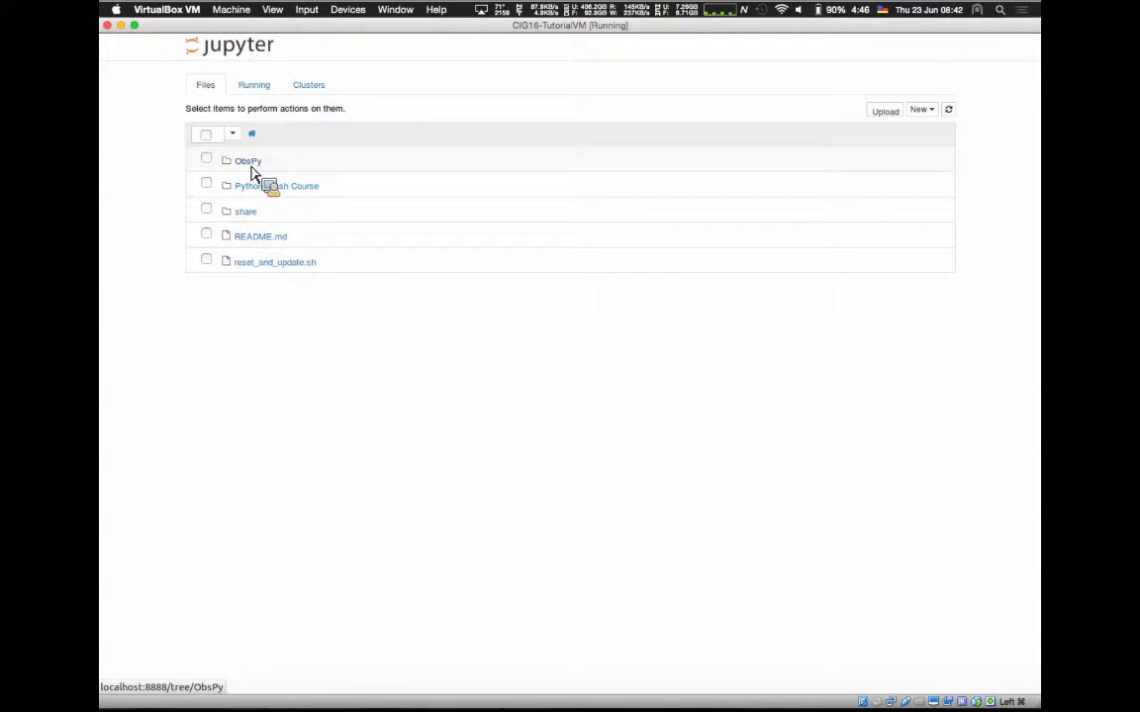
{"action": "left_click", "coordinate": [247, 160]}
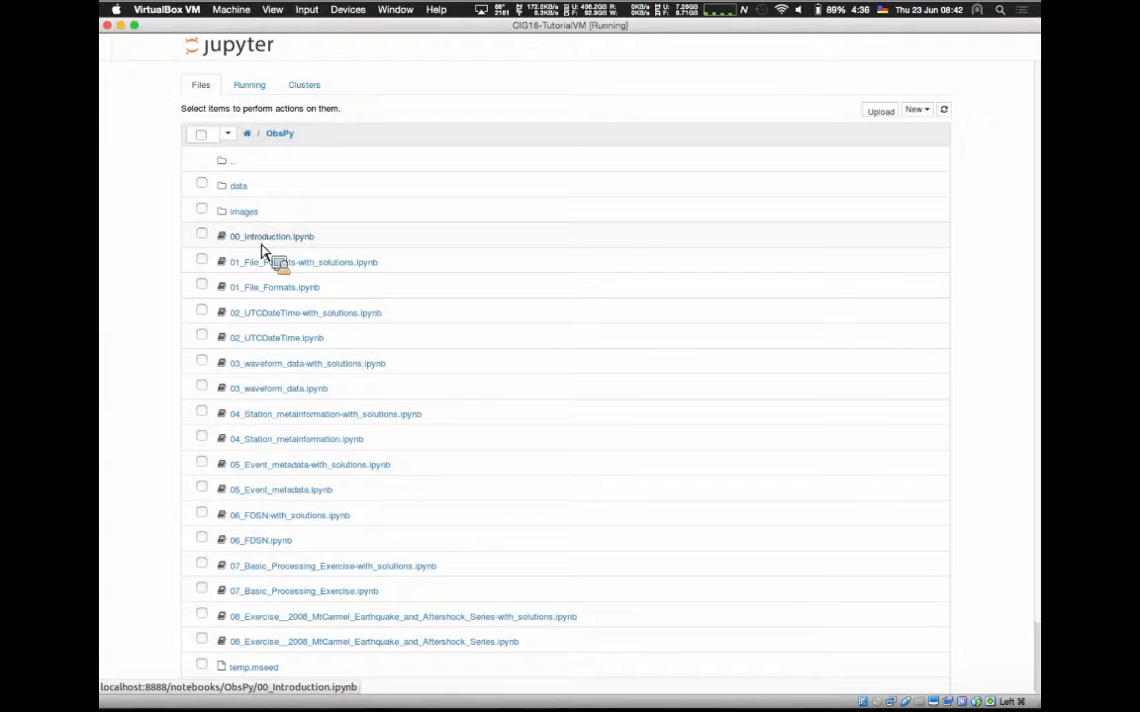
{"action": "double_click", "coordinate": [272, 235]}
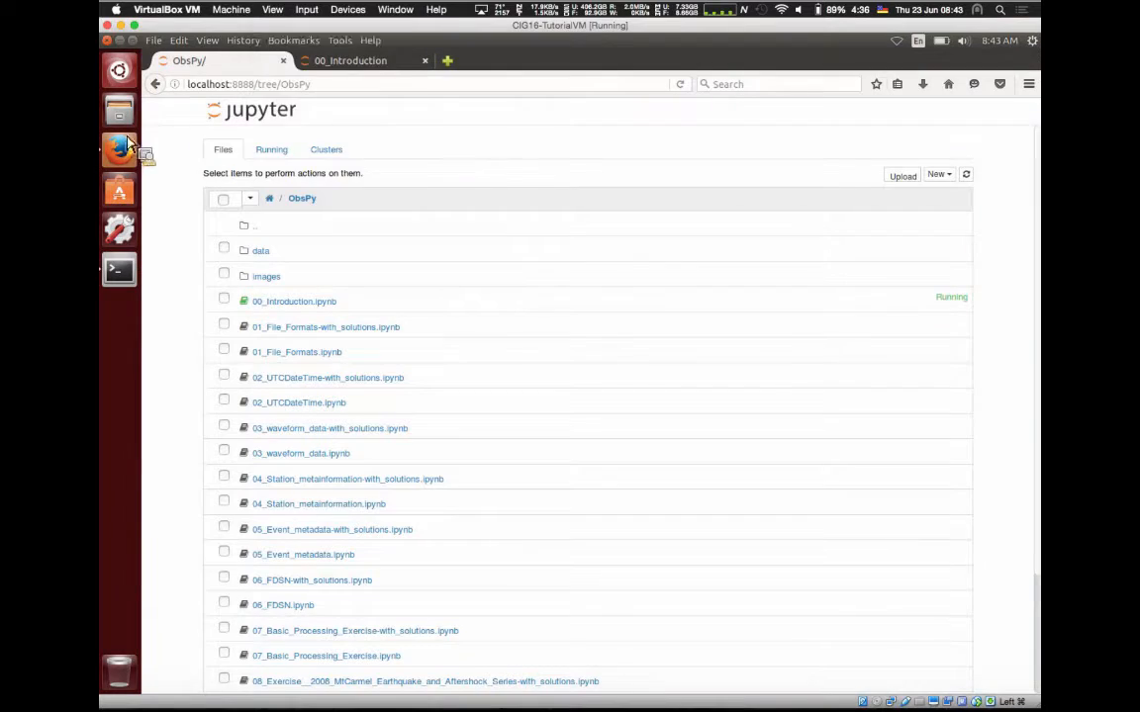
{"action": "left_click", "coordinate": [272, 9]}
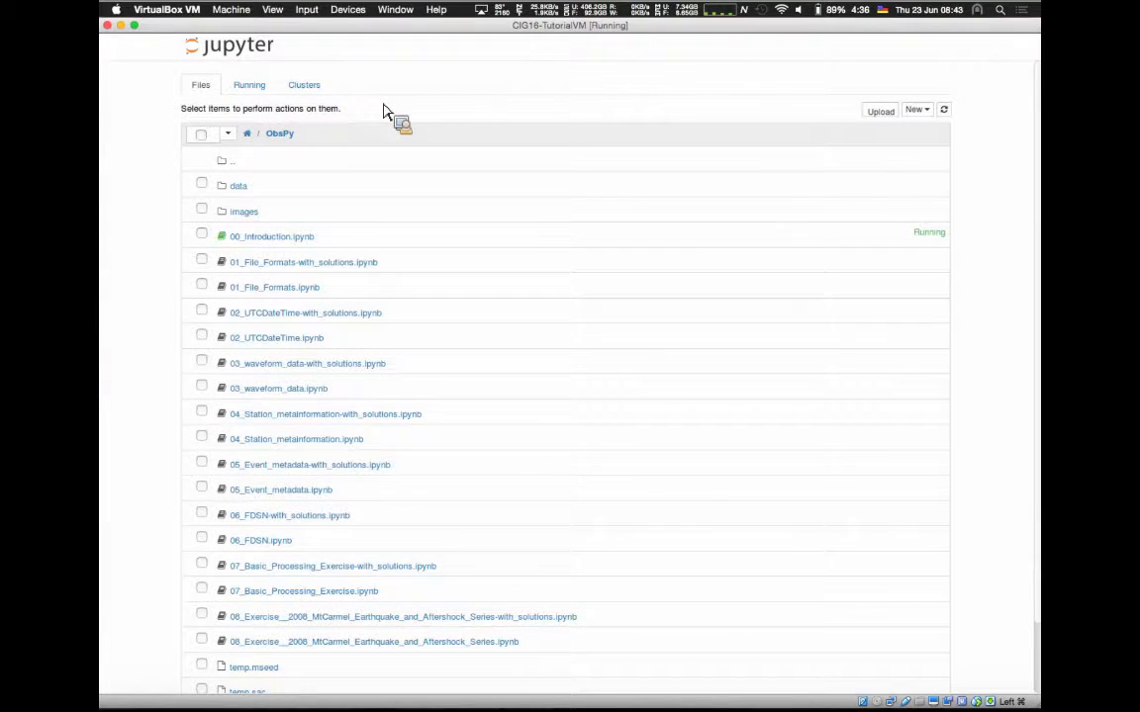
{"action": "mouse_move", "coordinate": [291, 247]}
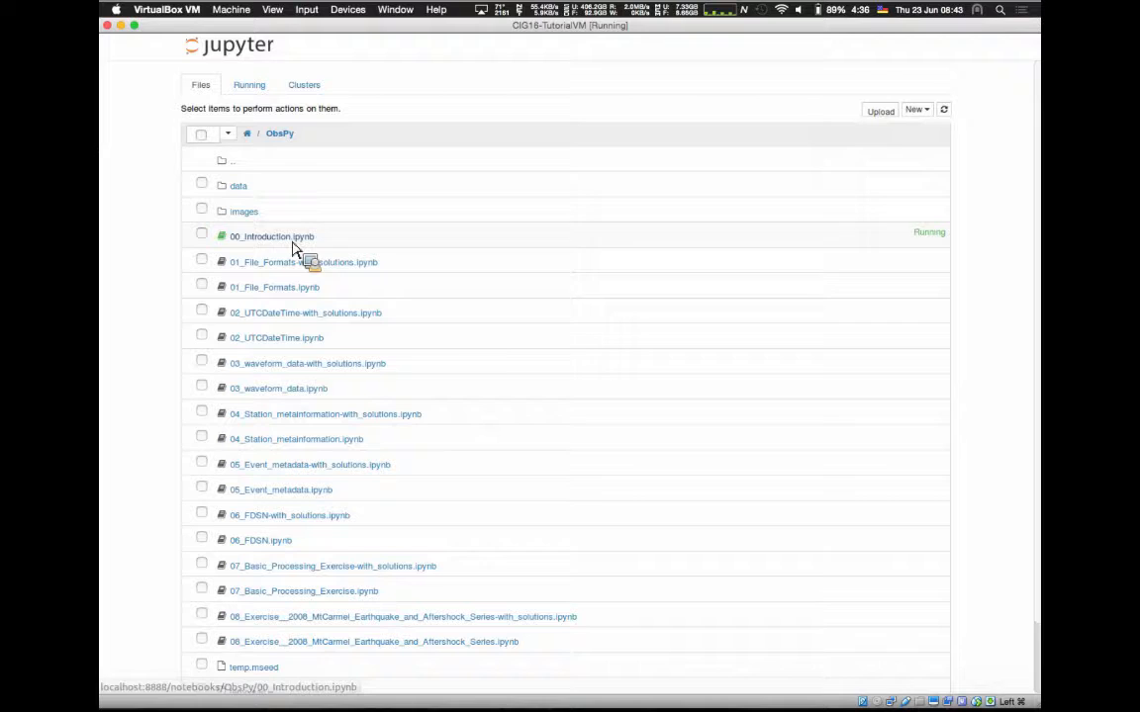
{"action": "left_click", "coordinate": [272, 235]}
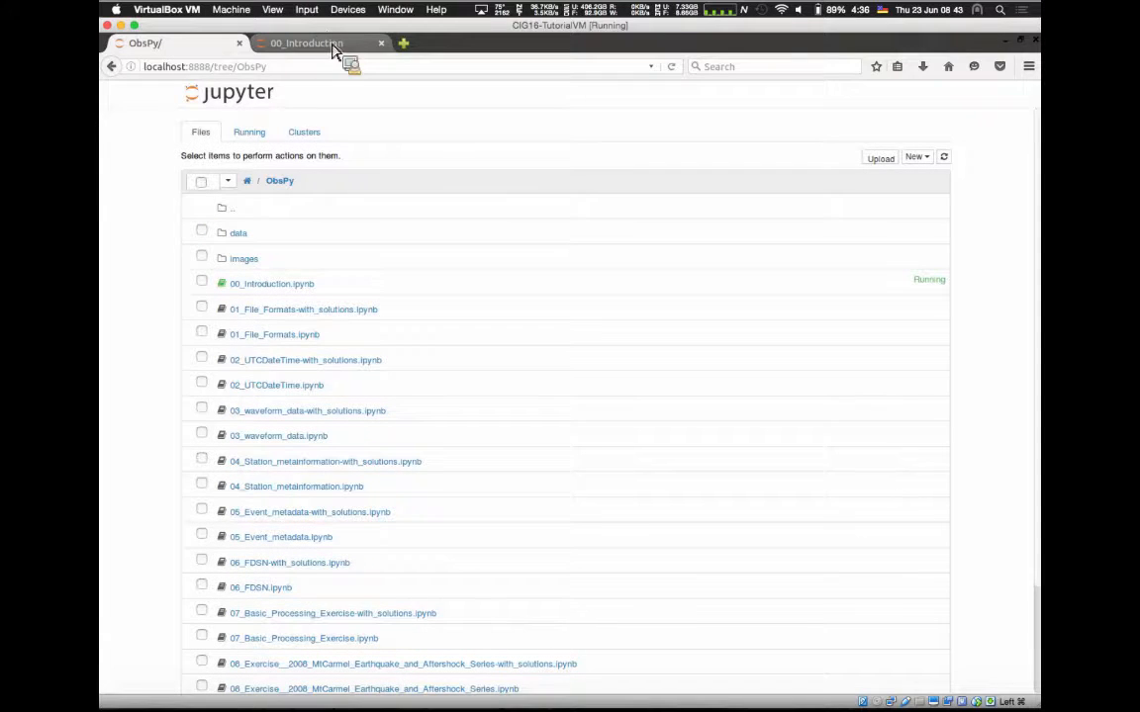
- Switch to the 00_Introduction tab showing the ObsPy Tutorial contents
{"action": "left_click", "coordinate": [307, 43]}
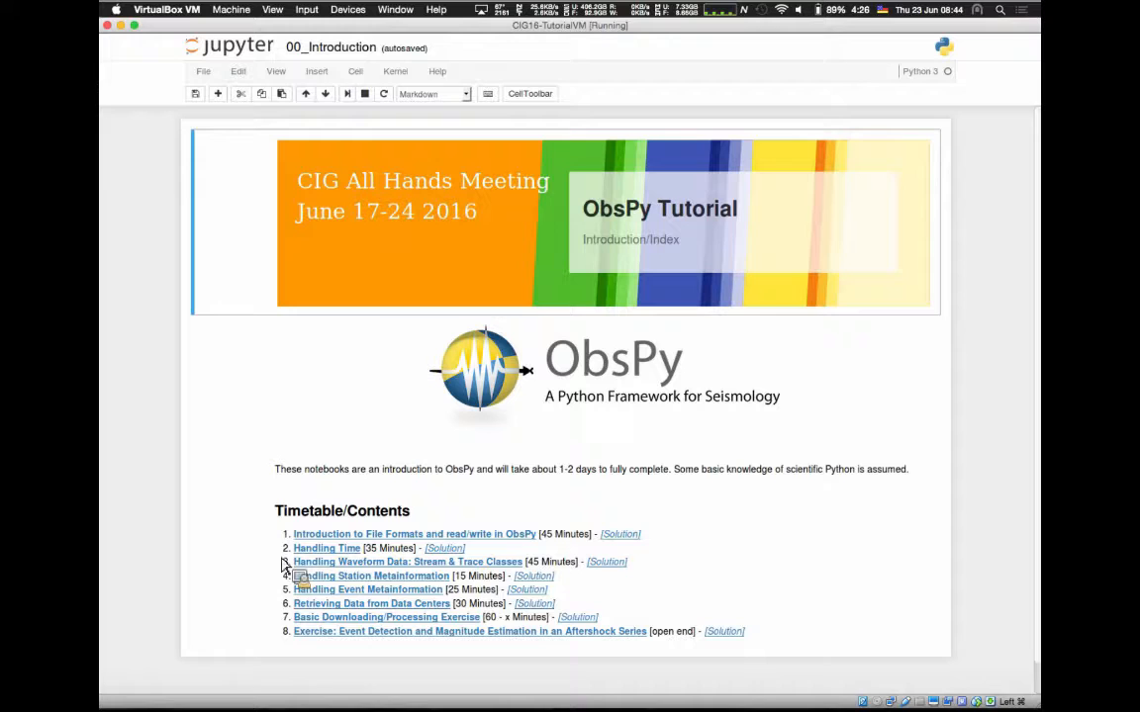
{"action": "mouse_move", "coordinate": [374, 552]}
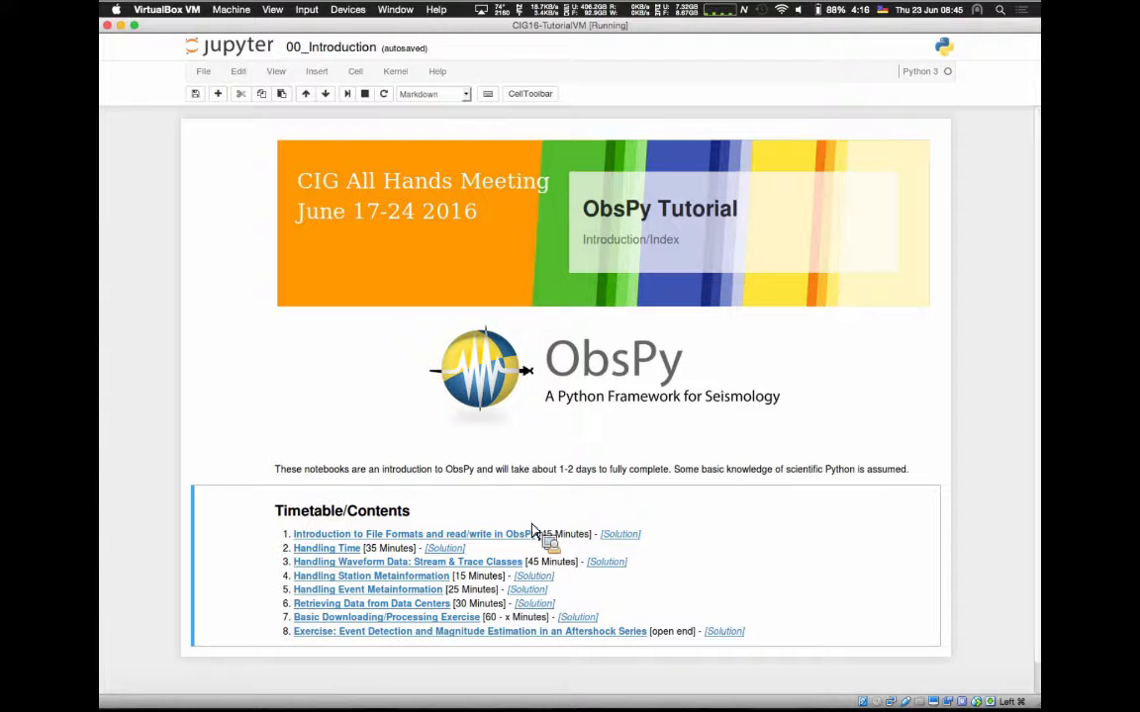
{"action": "mouse_move", "coordinate": [341, 534]}
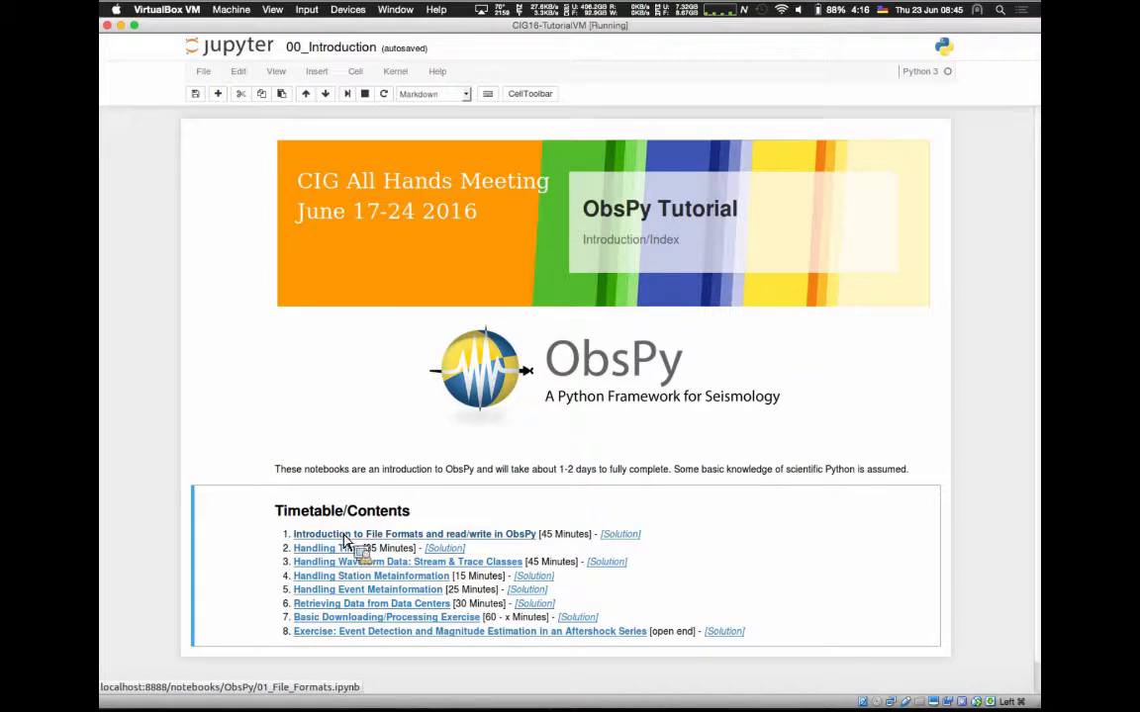
- Follow the File Formats link and hide the notebook header from the View menu
{"action": "left_click", "coordinate": [415, 533]}
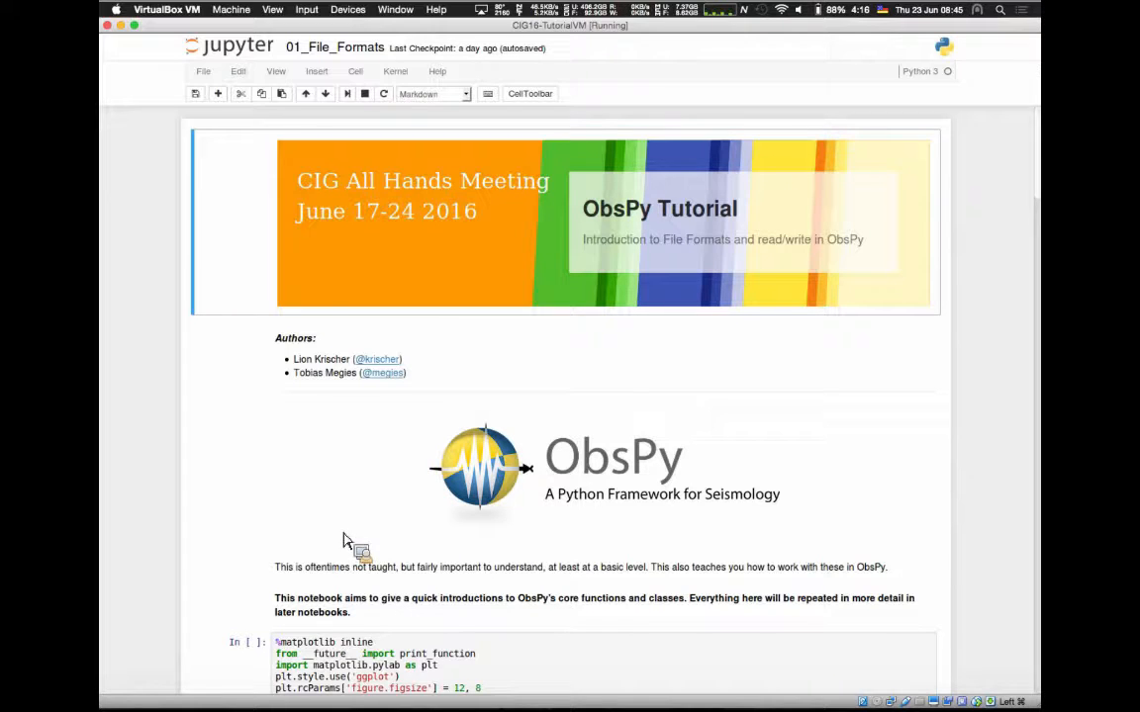
{"action": "left_click", "coordinate": [317, 72]}
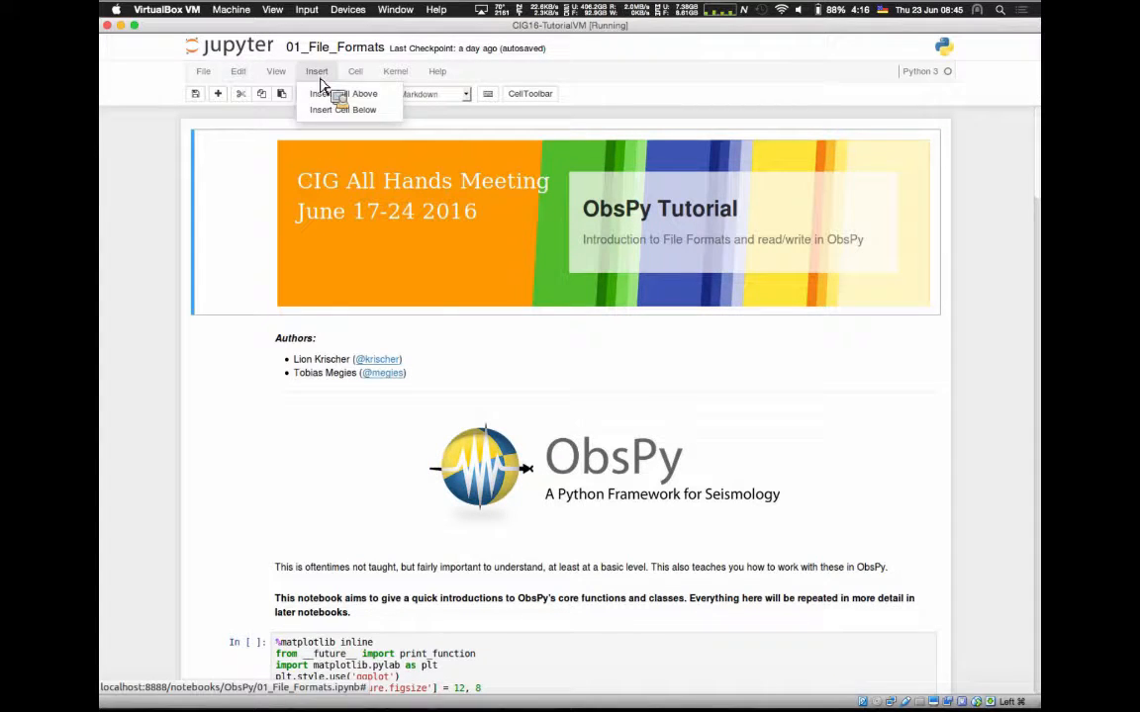
{"action": "left_click", "coordinate": [338, 93]}
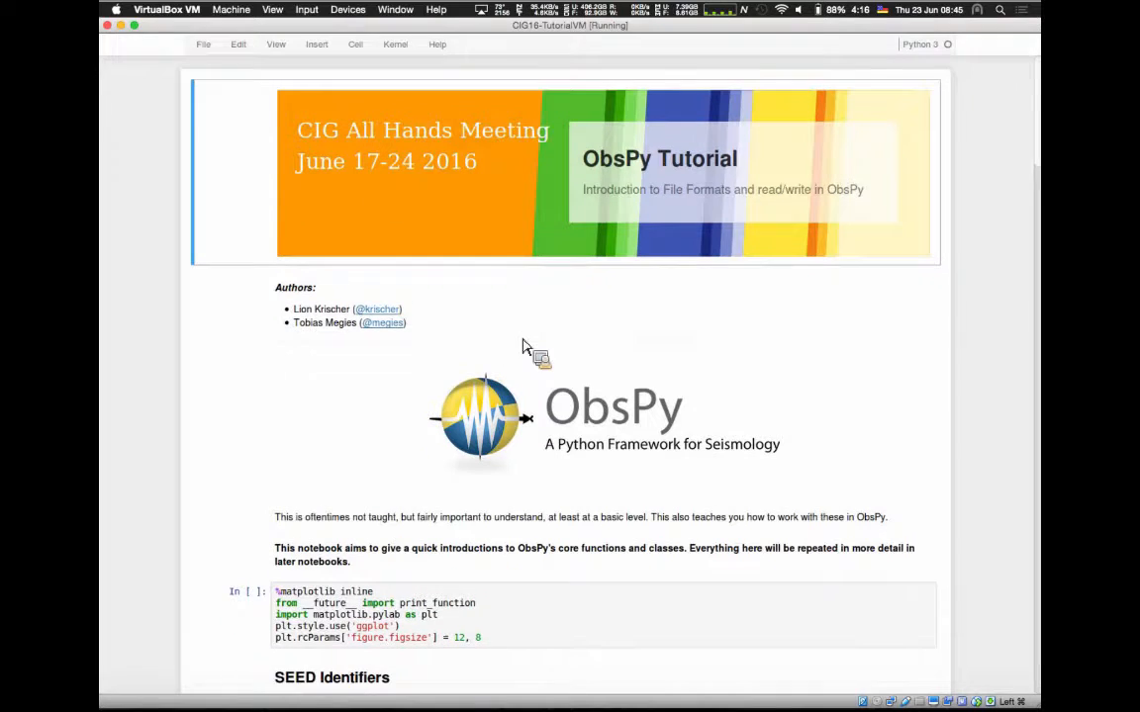
- Scroll the 01_File_Formats notebook to the %matplotlib inline setup cell
{"action": "scroll", "scroll_direction": "down", "scroll_amount": 3}
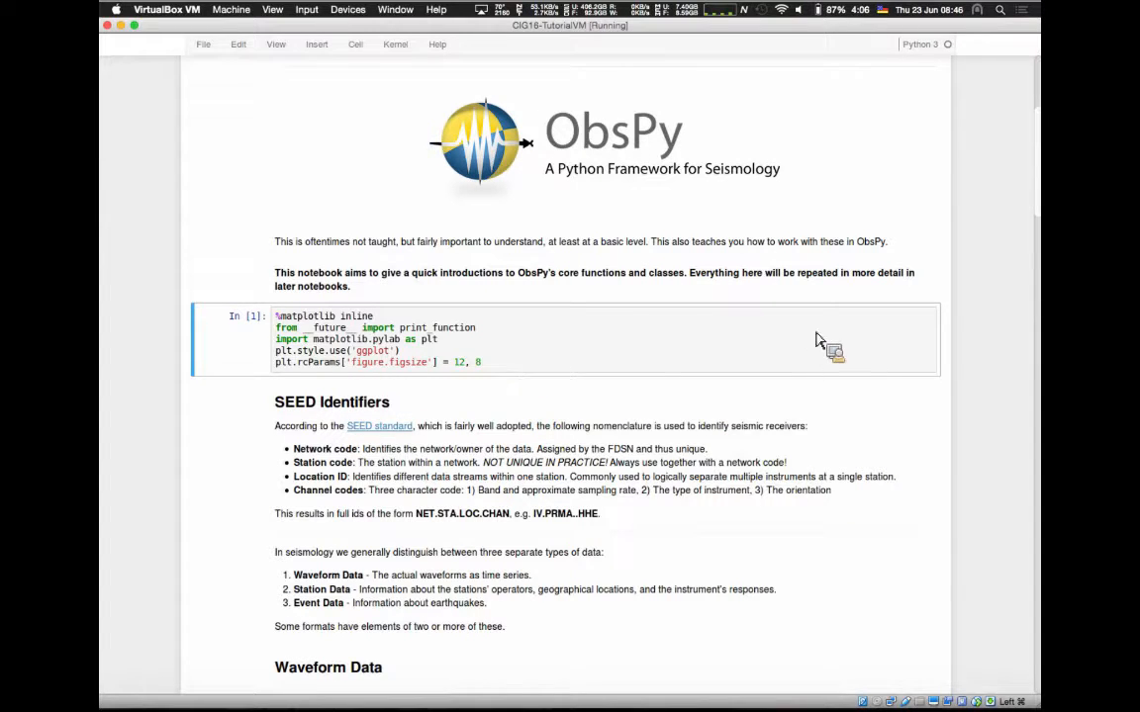
{"action": "scroll", "scroll_direction": "down", "scroll_amount": 3}
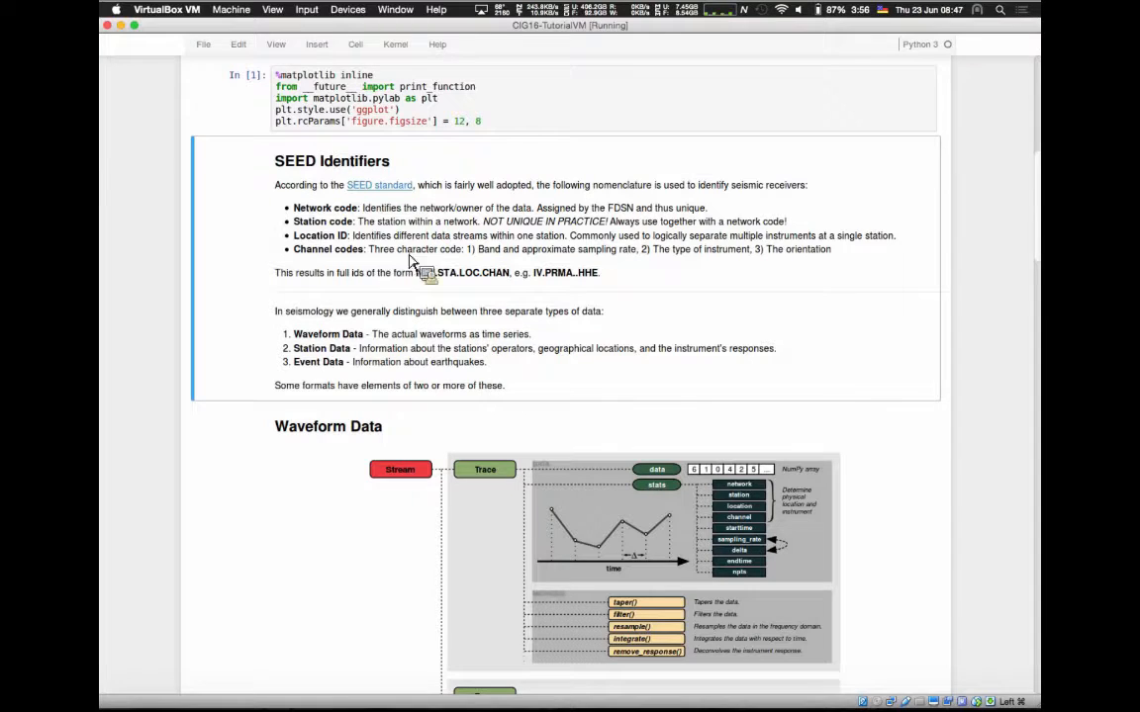
{"action": "mouse_move", "coordinate": [710, 245]}
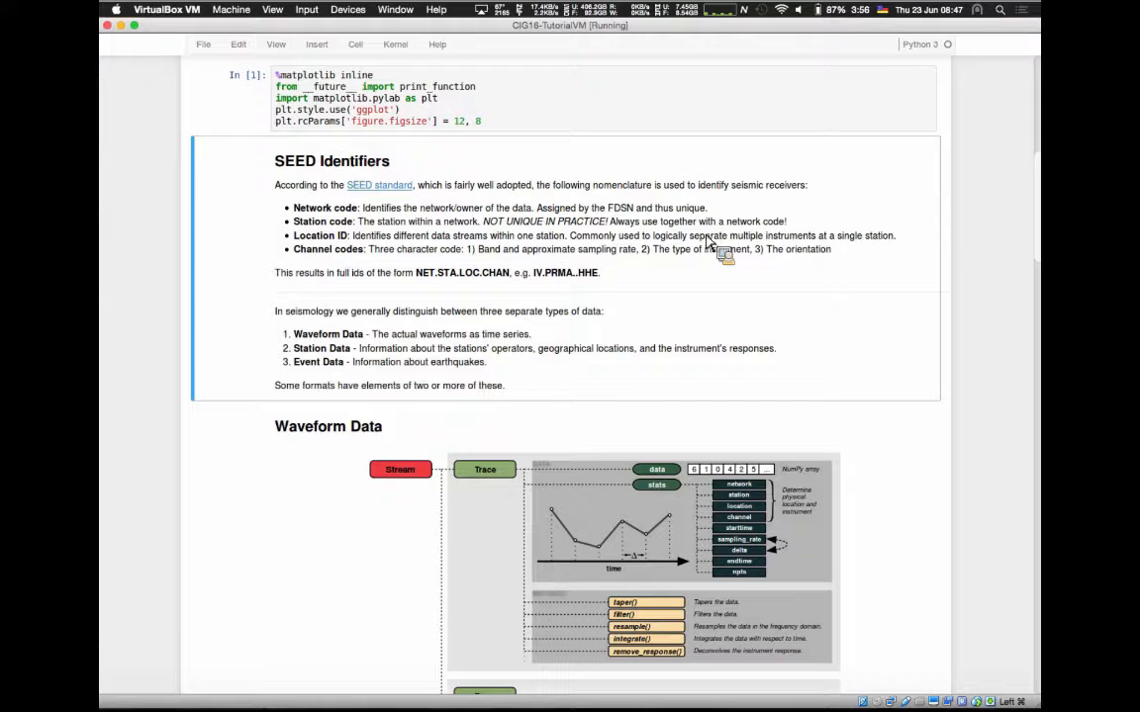
{"action": "key", "text": "cmd+s"}
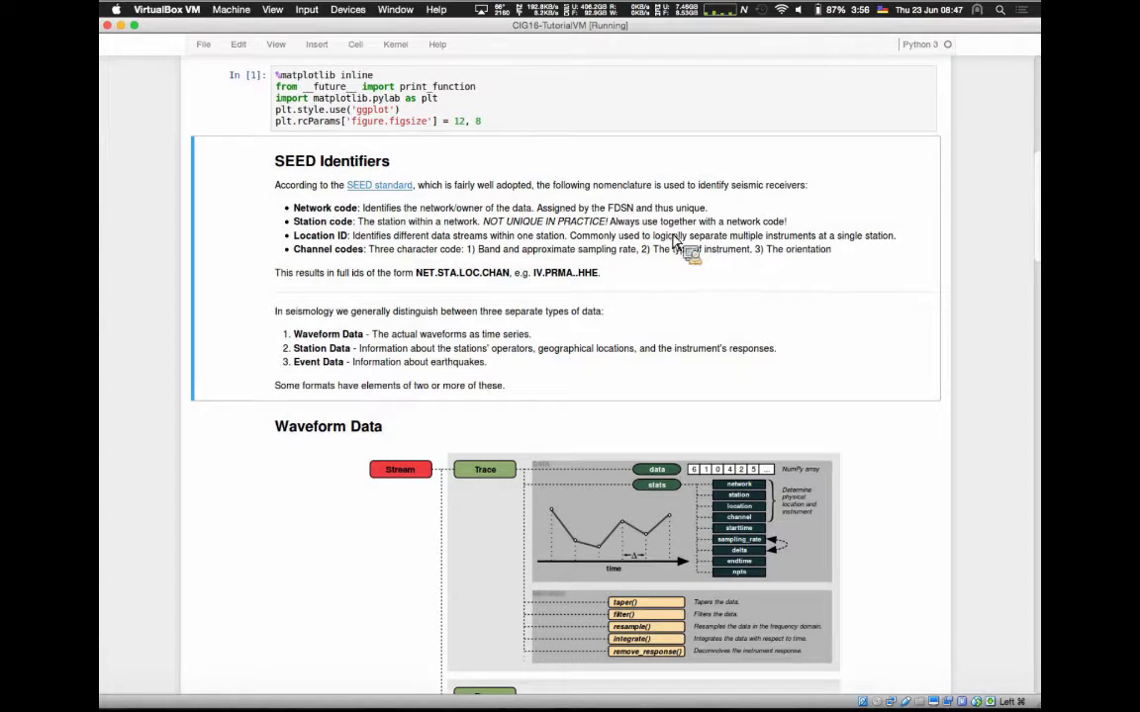
{"action": "mouse_move", "coordinate": [307, 220]}
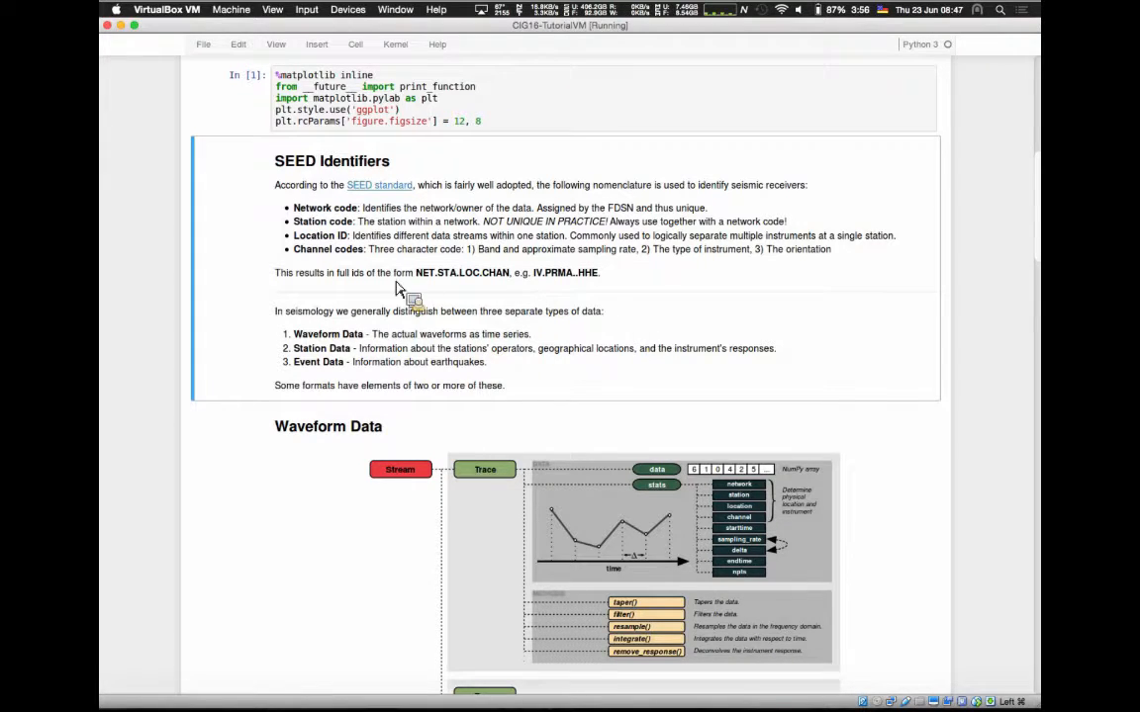
{"action": "mouse_move", "coordinate": [452, 283]}
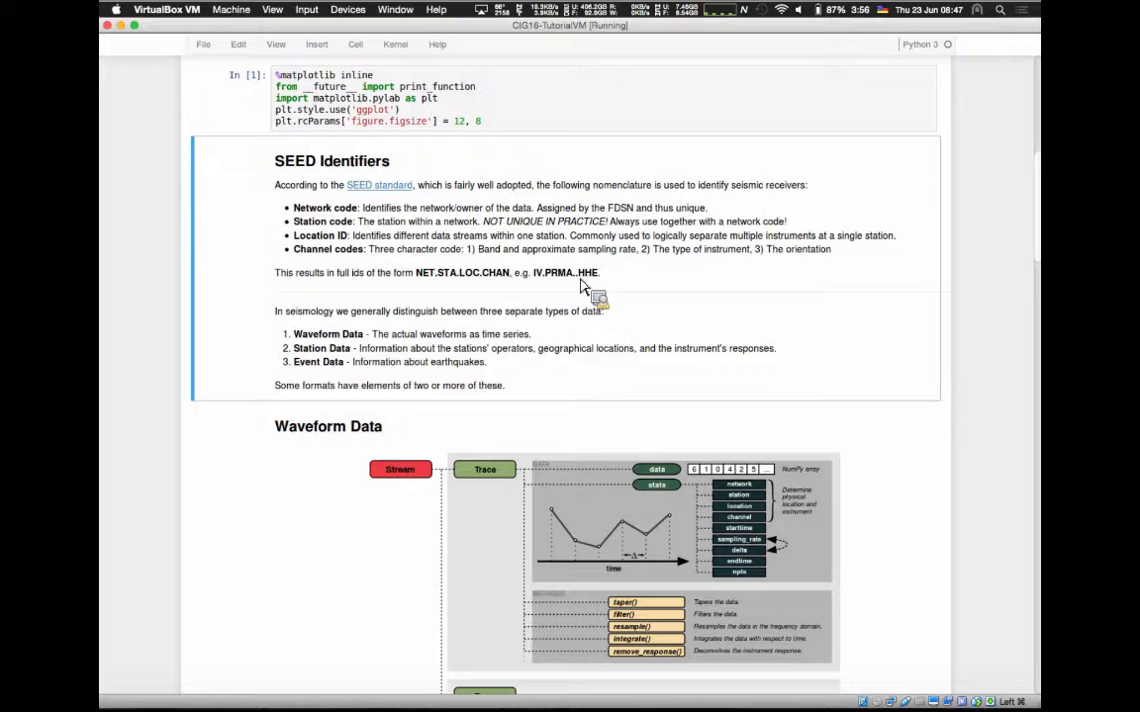
{"action": "scroll", "scroll_direction": "down", "scroll_amount": 3}
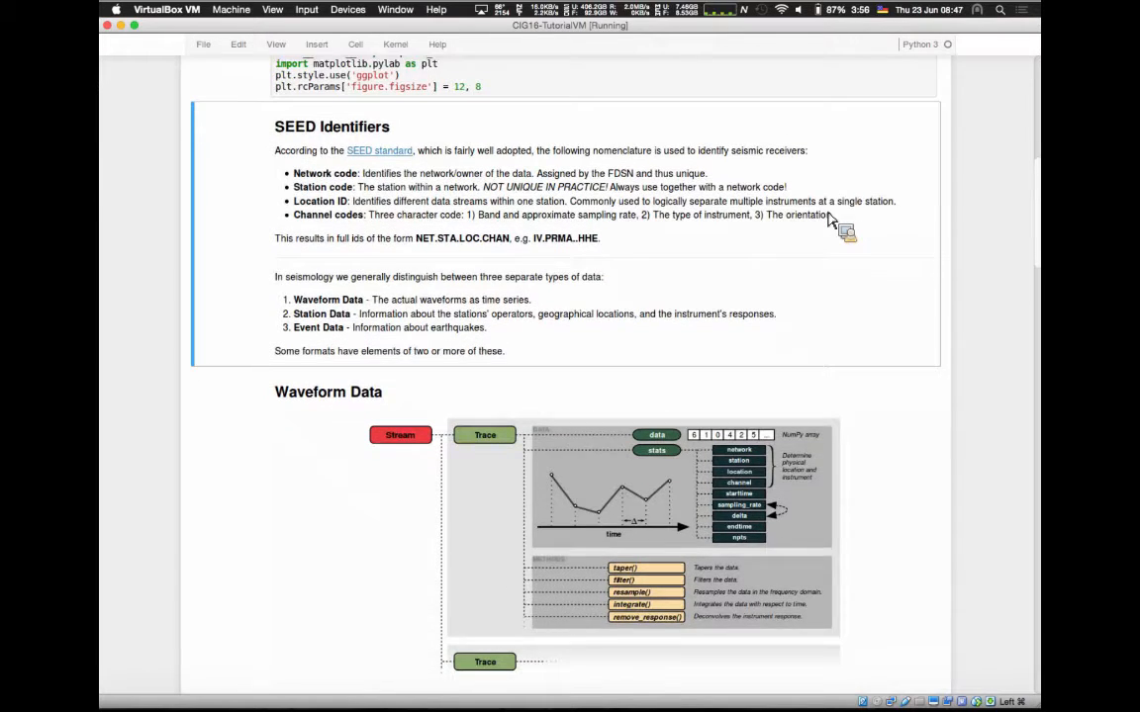
{"action": "scroll", "scroll_direction": "down", "scroll_amount": 3}
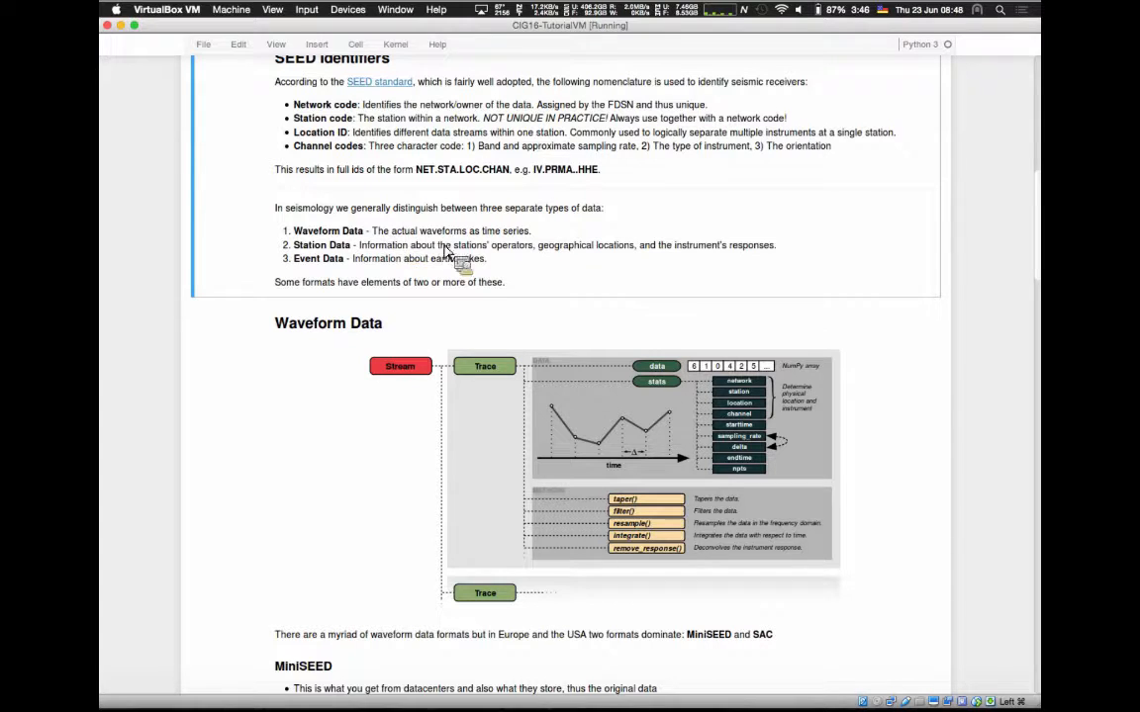
{"action": "scroll", "scroll_direction": "down", "scroll_amount": 3}
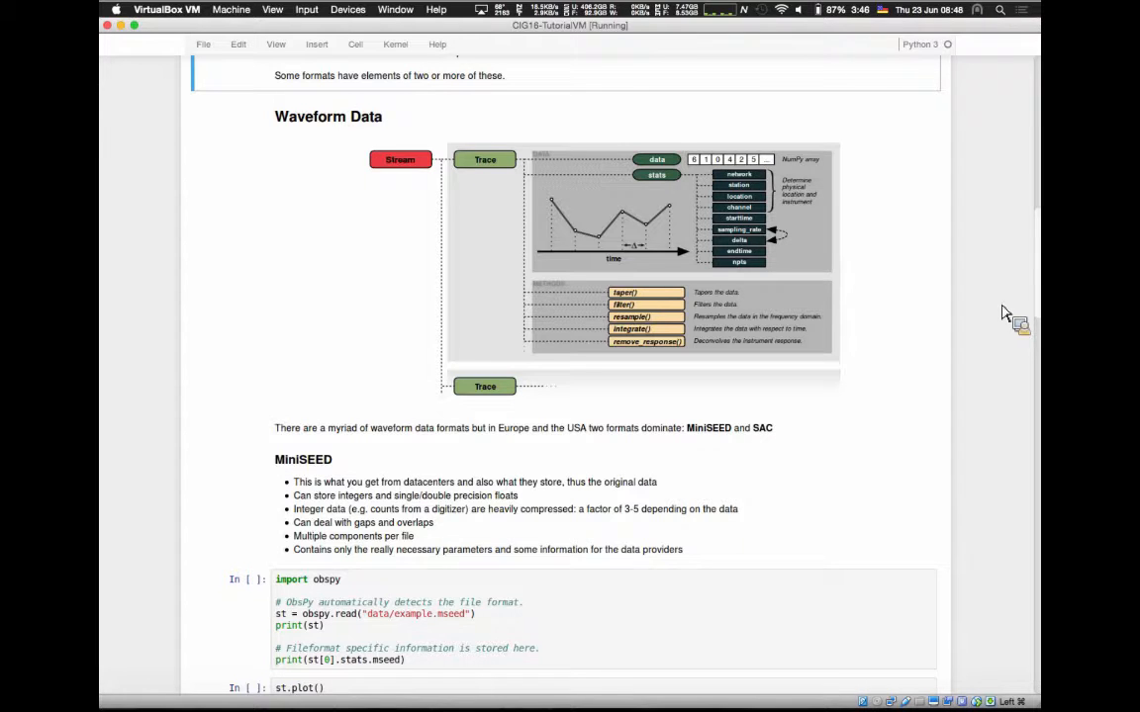
{"action": "scroll", "scroll_direction": "down", "scroll_amount": 3}
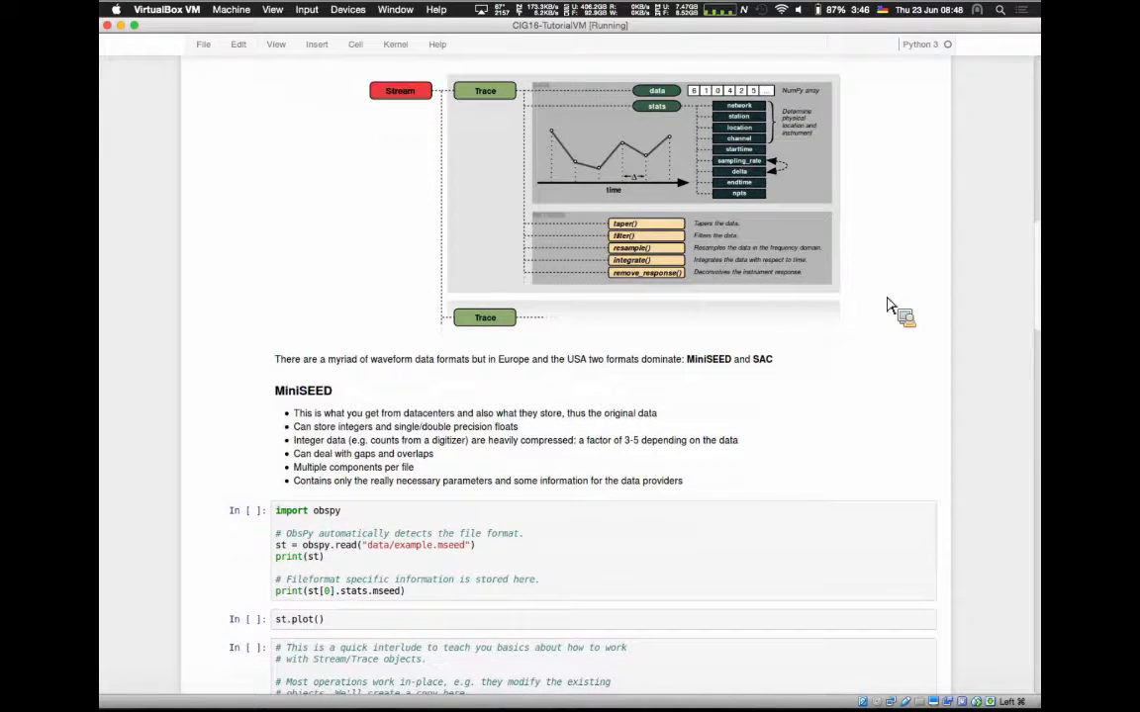
{"action": "mouse_move", "coordinate": [386, 129]}
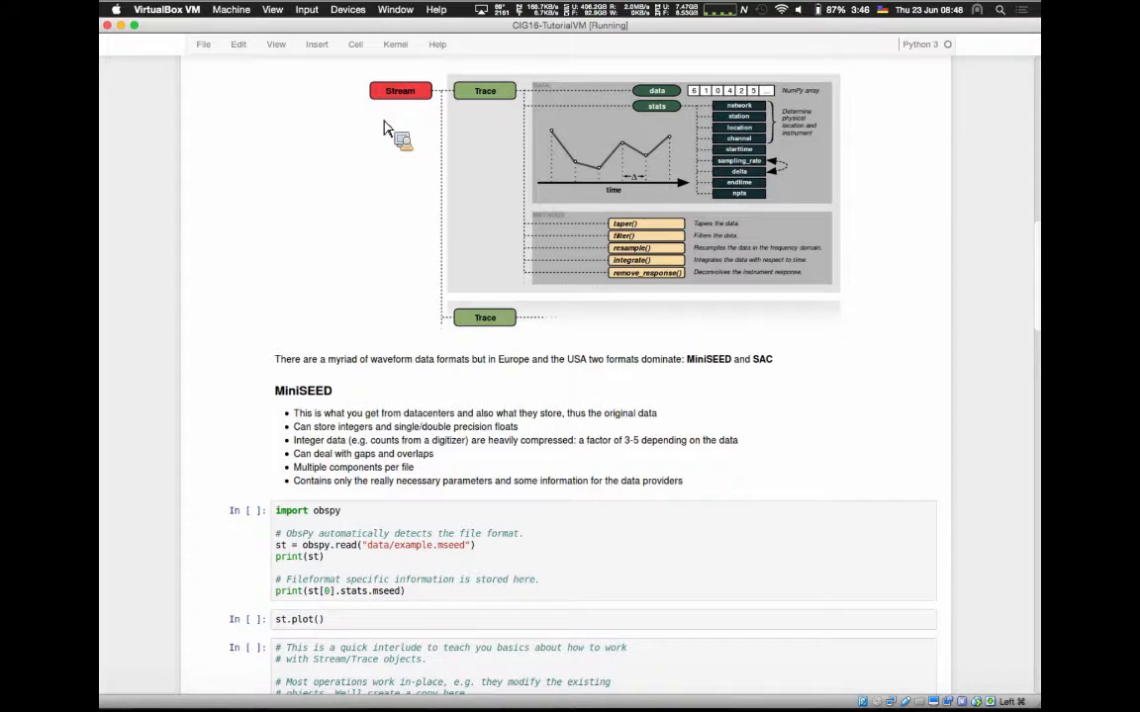
{"action": "mouse_move", "coordinate": [509, 79]}
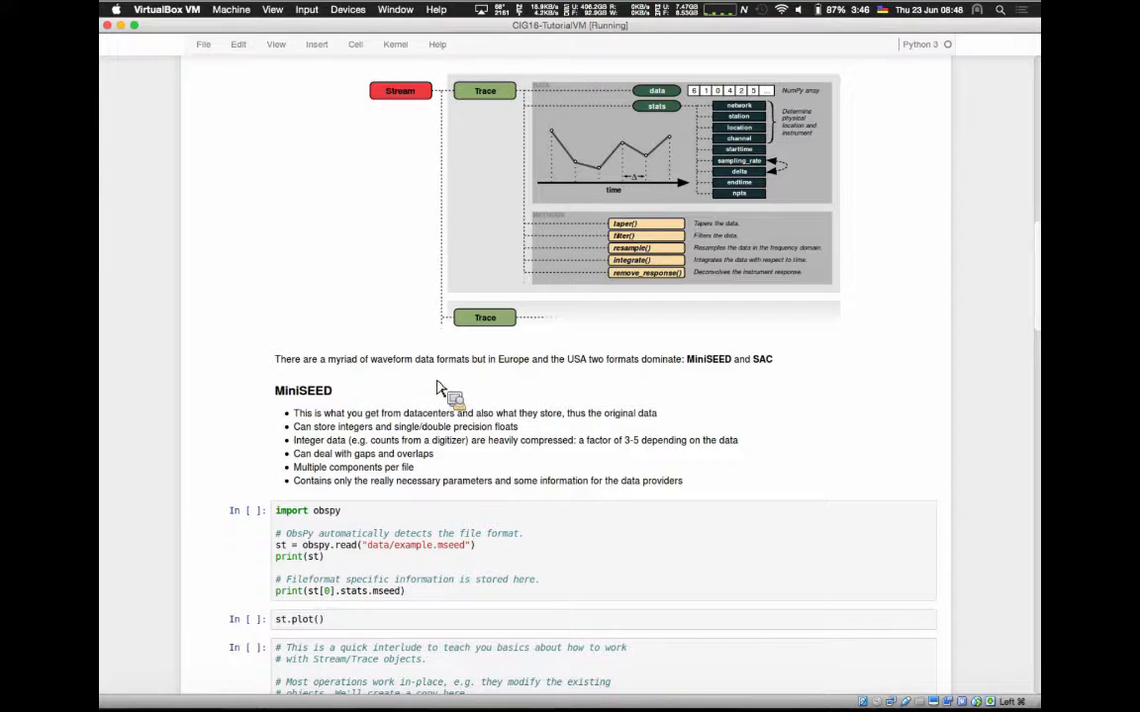
{"action": "mouse_move", "coordinate": [668, 371]}
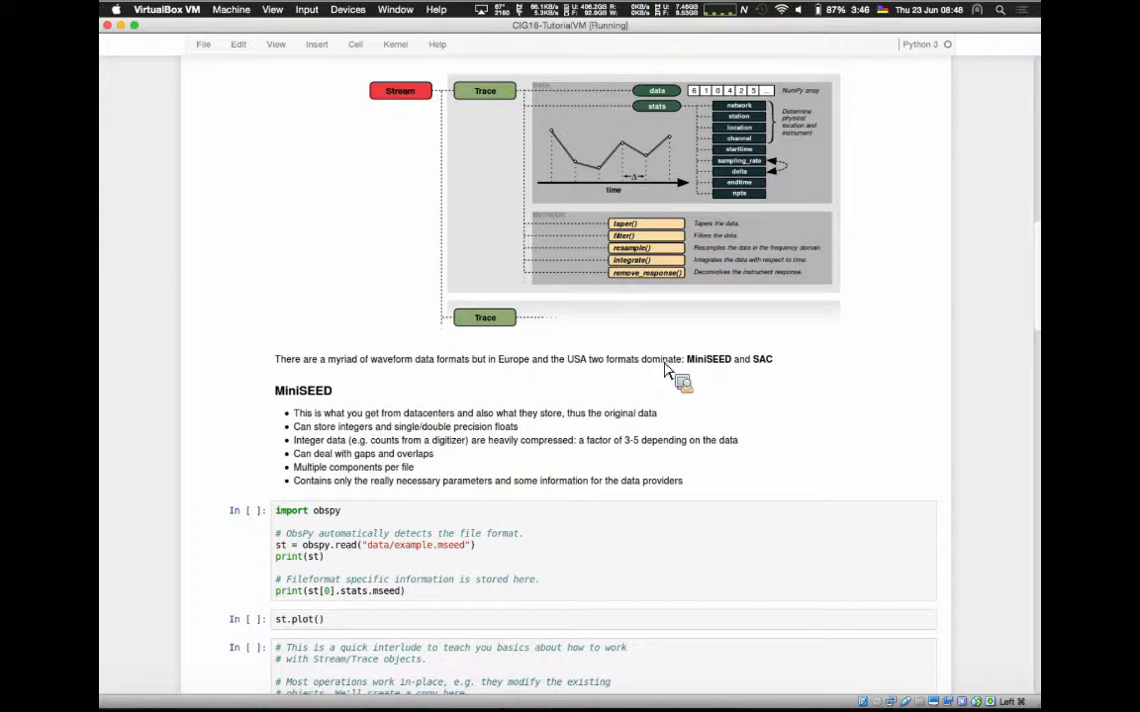
{"action": "mouse_move", "coordinate": [713, 366]}
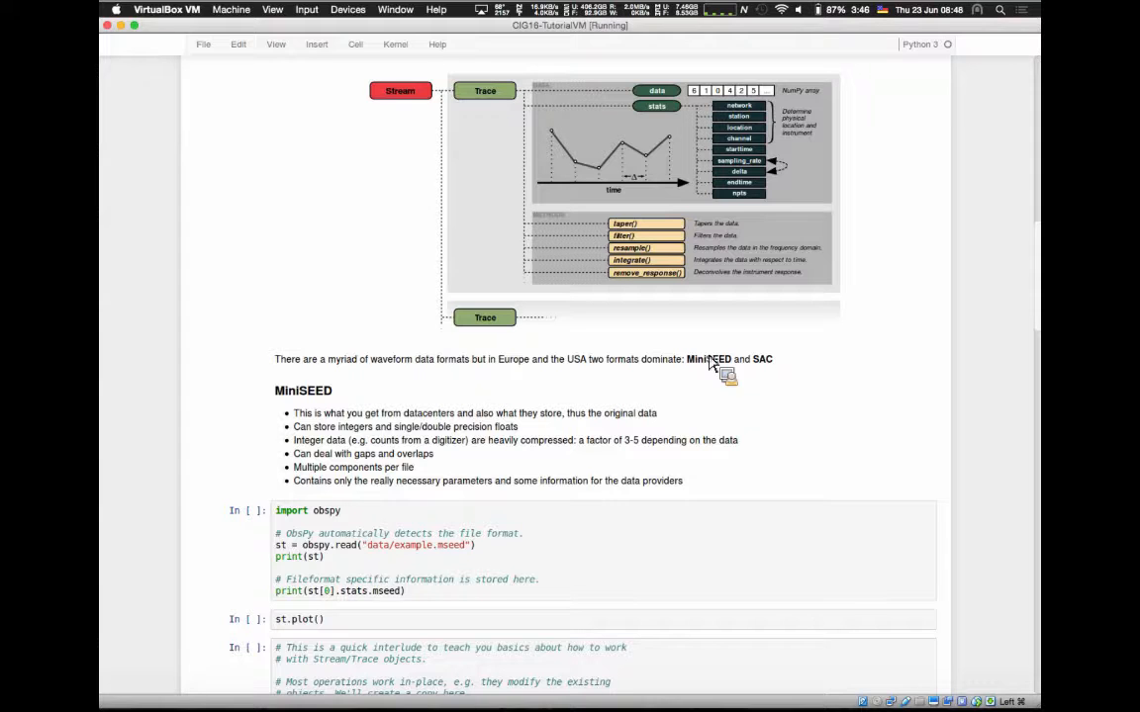
{"action": "mouse_move", "coordinate": [811, 385]}
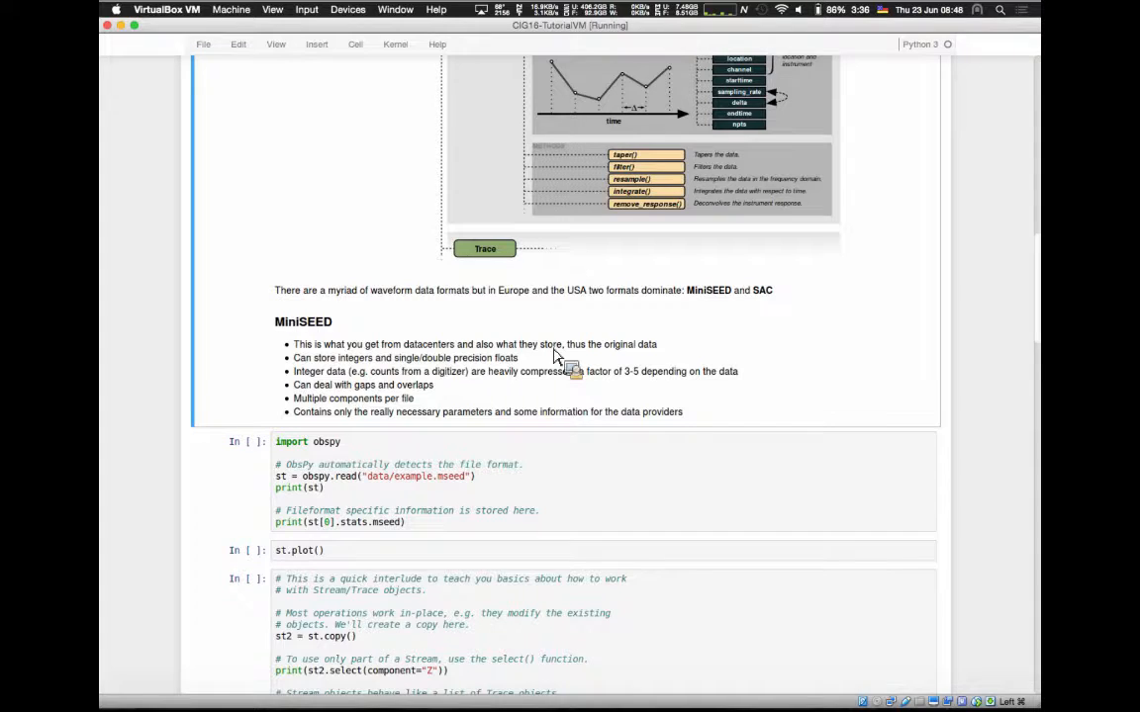
{"action": "mouse_move", "coordinate": [364, 371]}
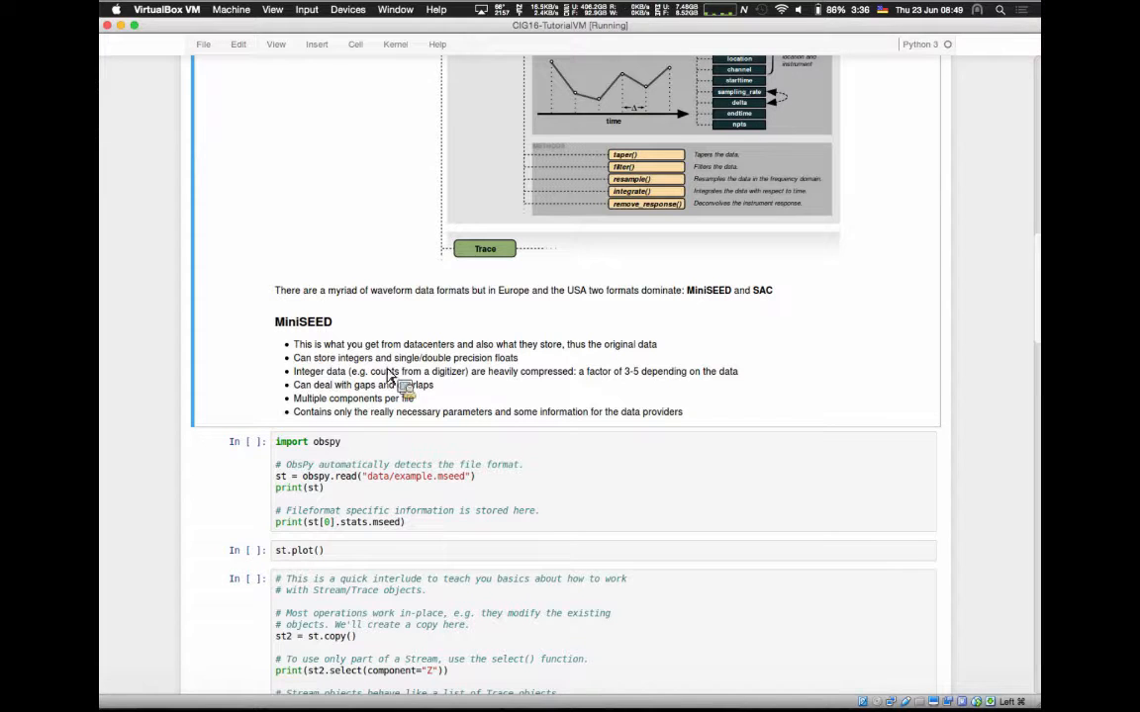
{"action": "mouse_move", "coordinate": [473, 384]}
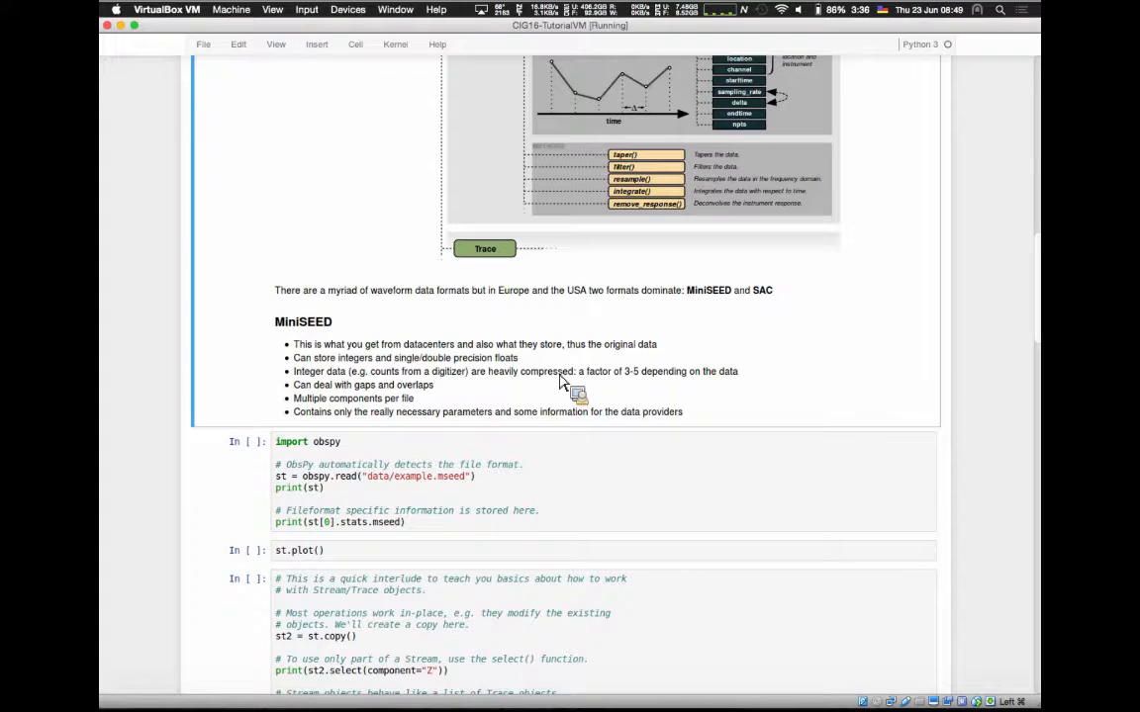
{"action": "mouse_move", "coordinate": [405, 414]}
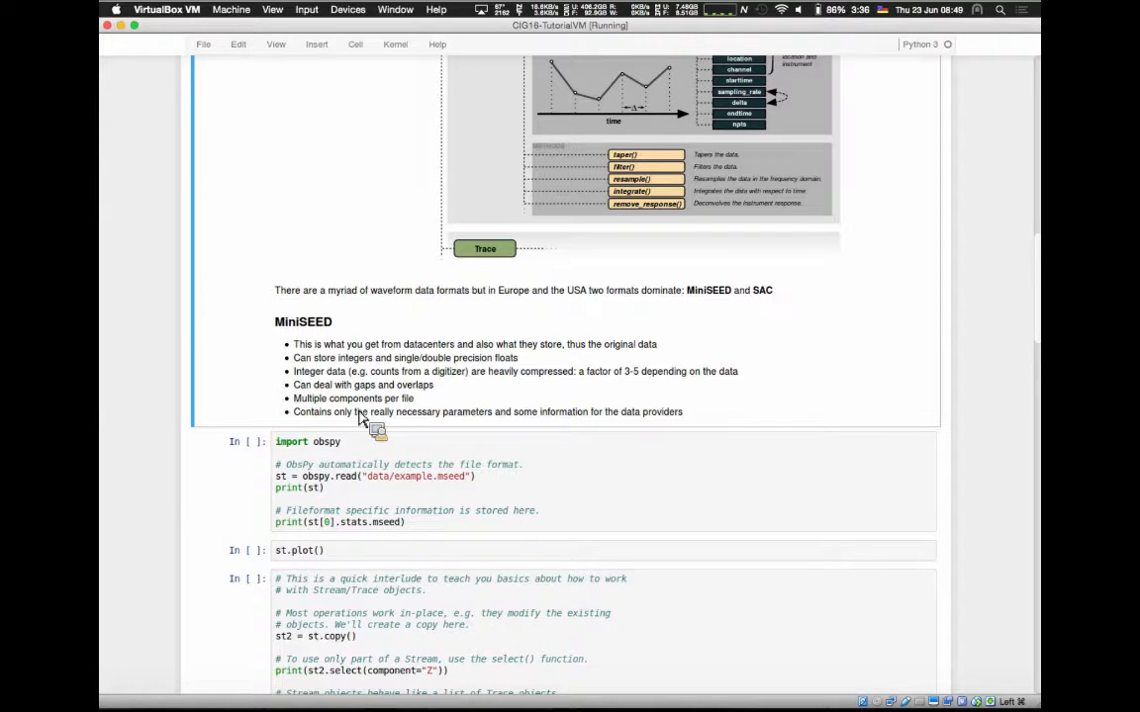
{"action": "mouse_move", "coordinate": [383, 437]}
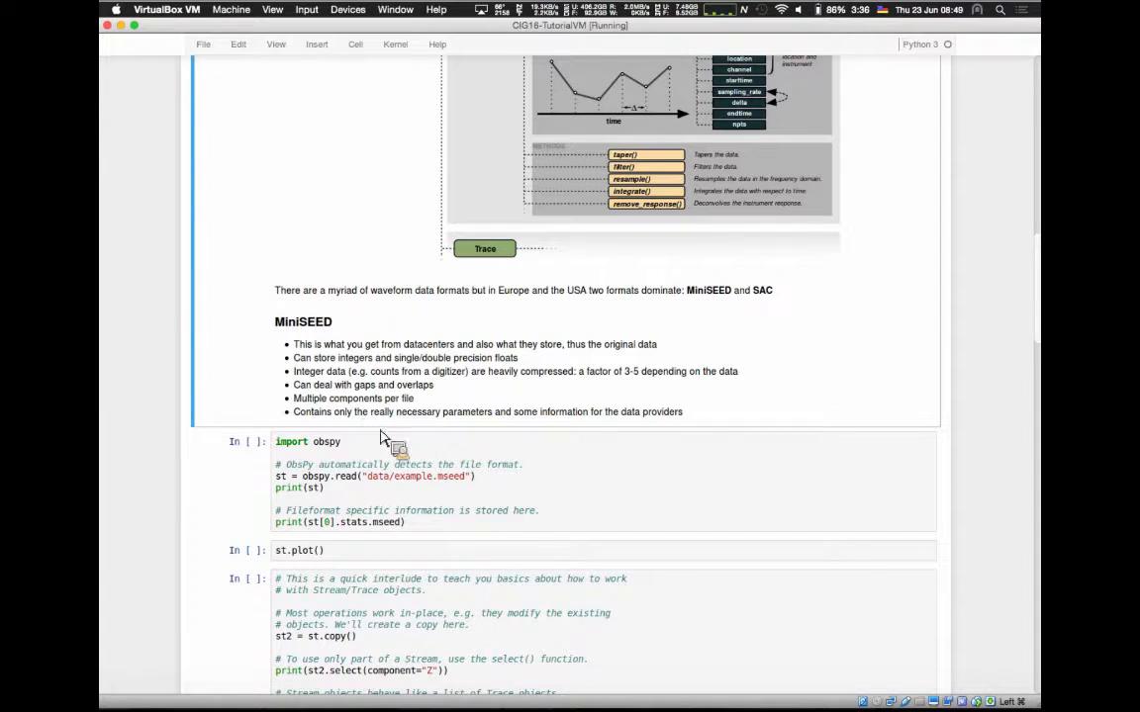
{"action": "mouse_move", "coordinate": [906, 527]}
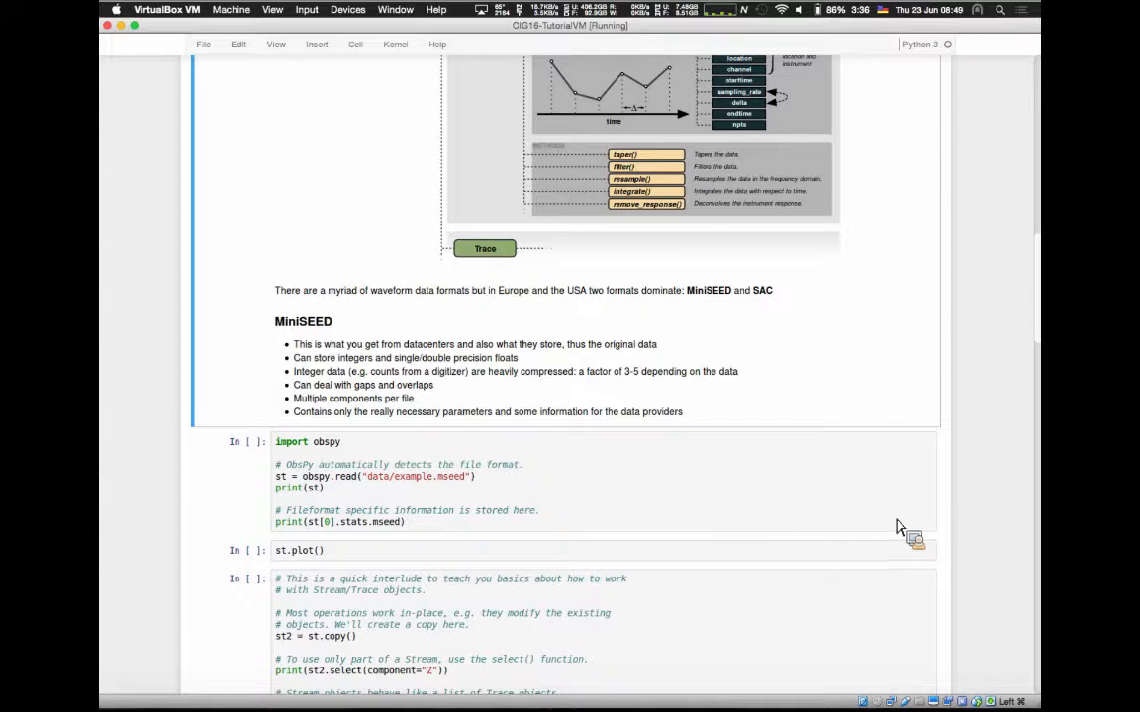
{"action": "scroll", "scroll_direction": "down", "scroll_amount": 3}
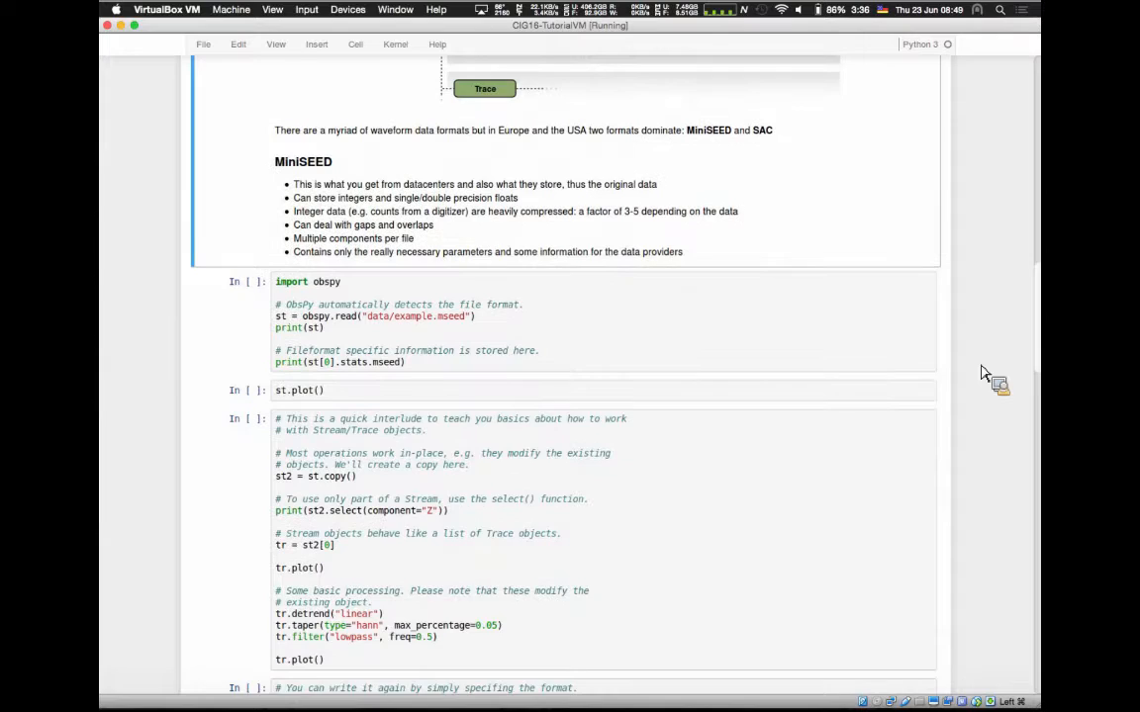
{"action": "scroll", "scroll_direction": "down", "scroll_amount": 3}
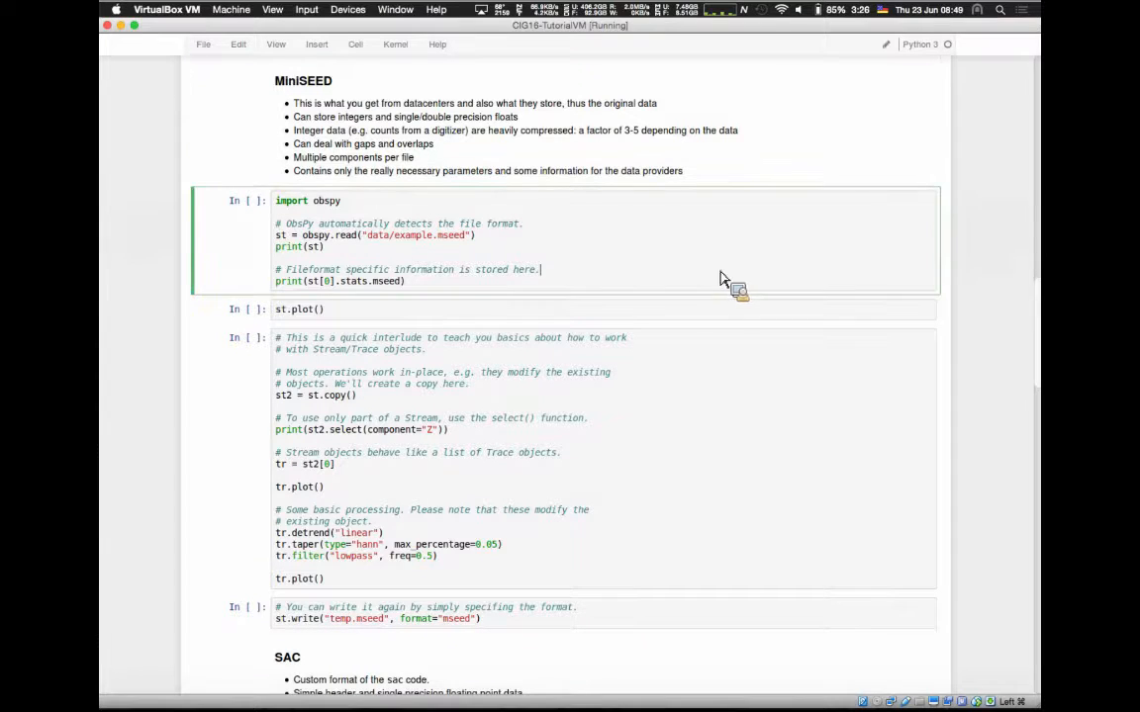
{"action": "mouse_move", "coordinate": [287, 218]}
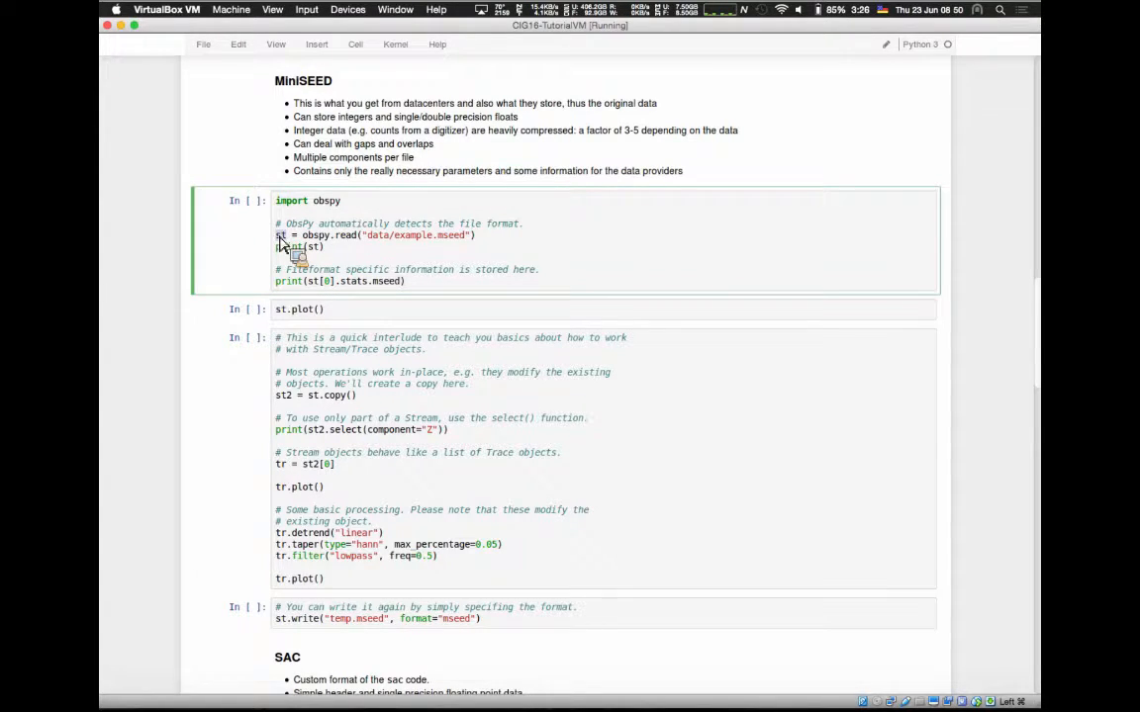
{"action": "mouse_move", "coordinate": [336, 297]}
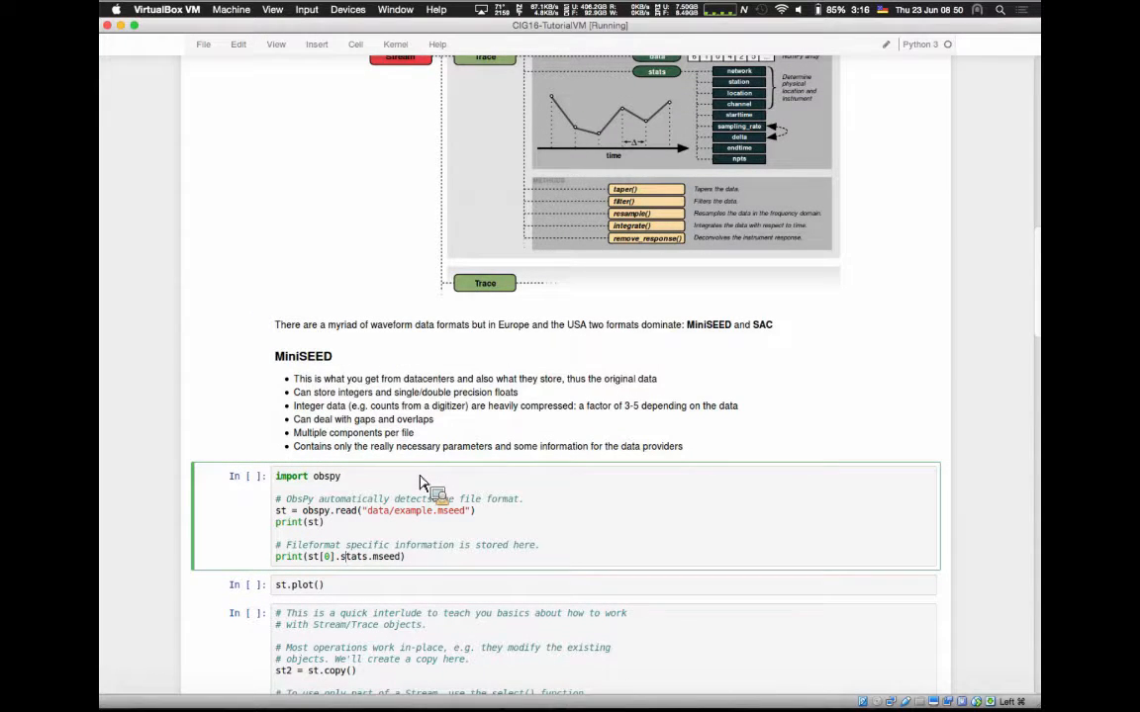
{"action": "mouse_move", "coordinate": [411, 525]}
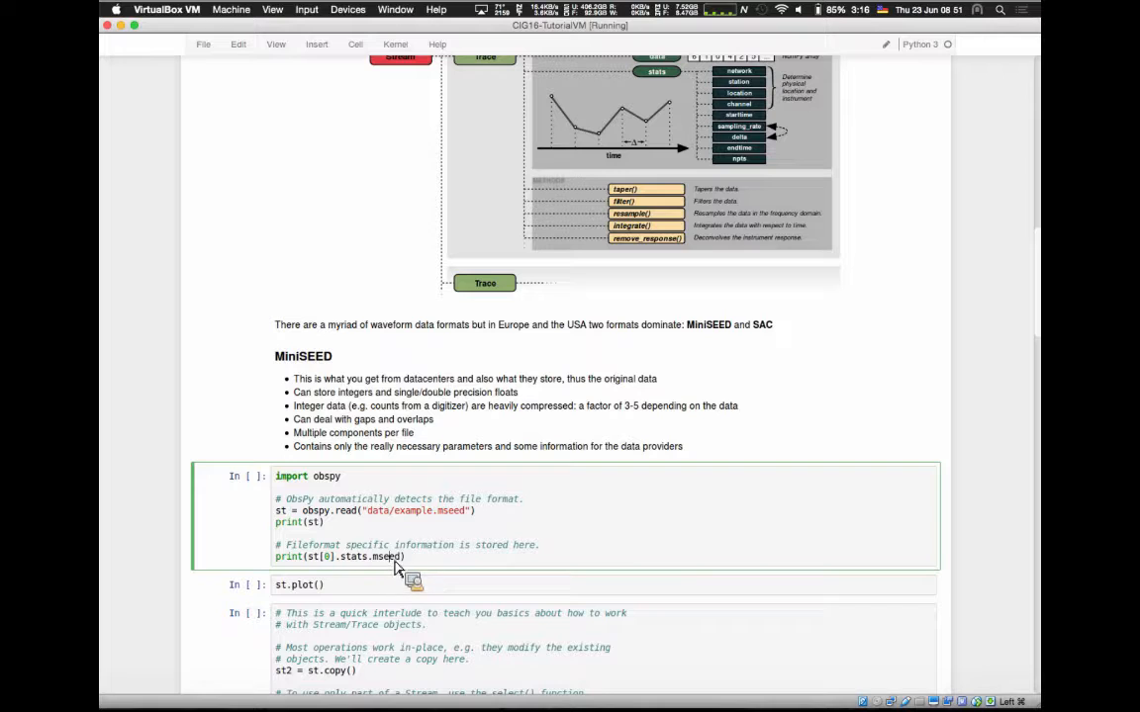
{"action": "mouse_move", "coordinate": [436, 562]}
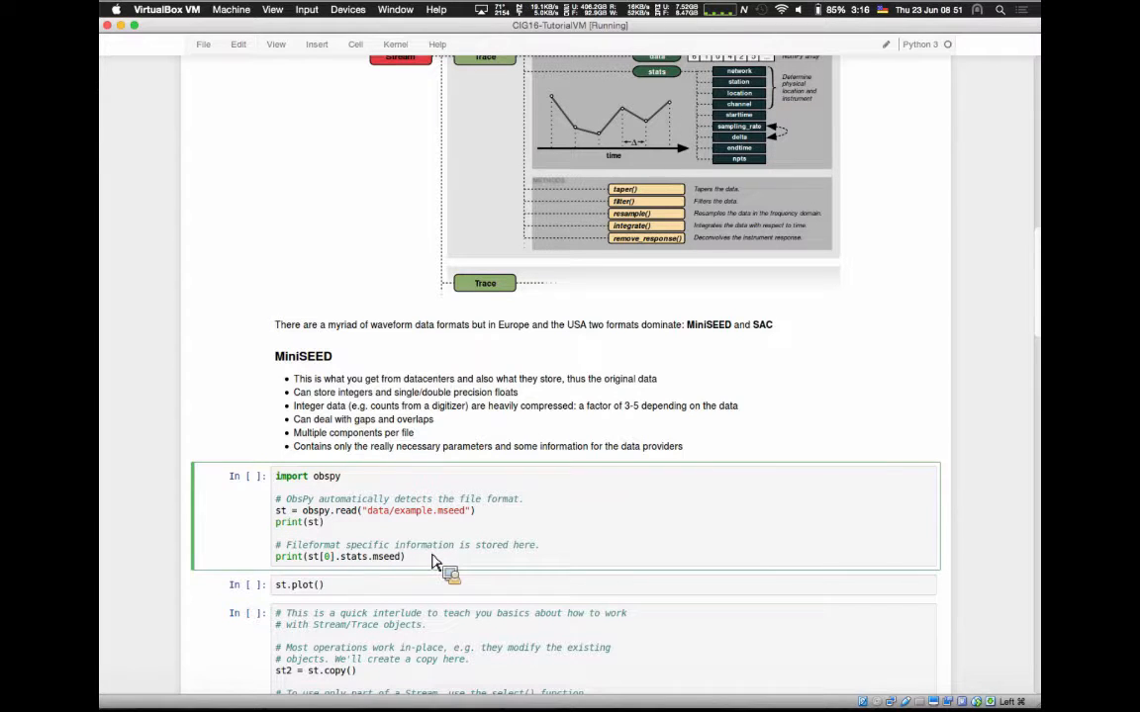
- Run the MiniSEED read cell and highlight number_of_records and record_length in its output
{"action": "key", "text": "shift+enter"}
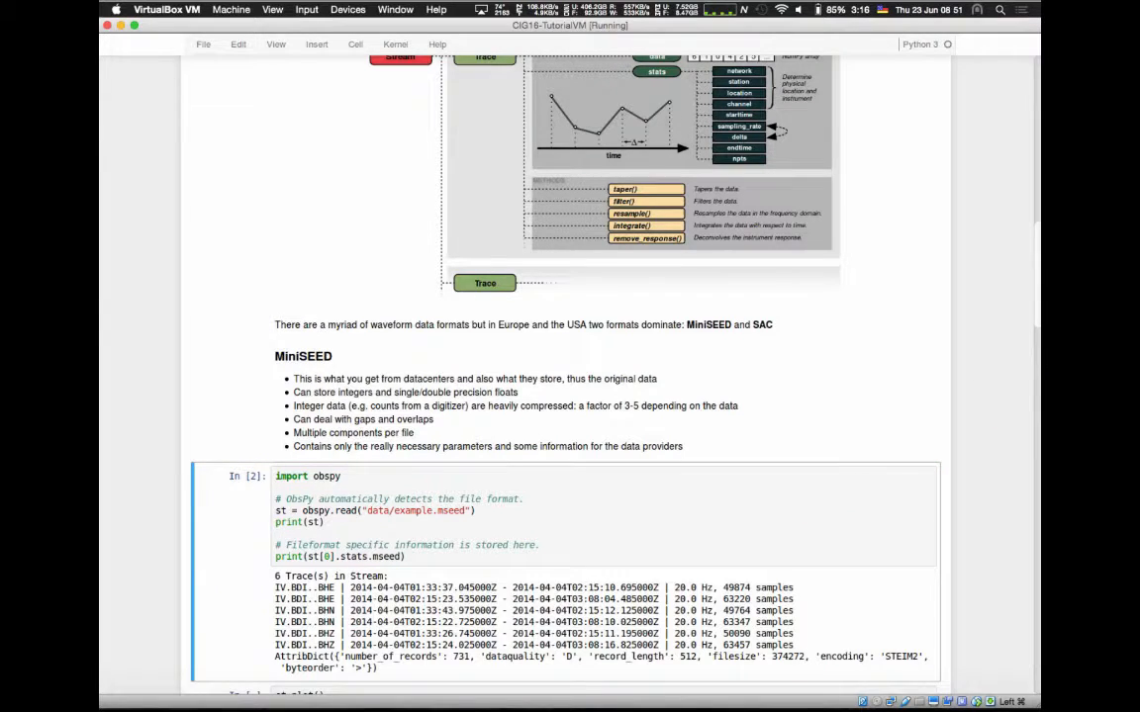
{"action": "scroll", "scroll_direction": "down", "scroll_amount": 3}
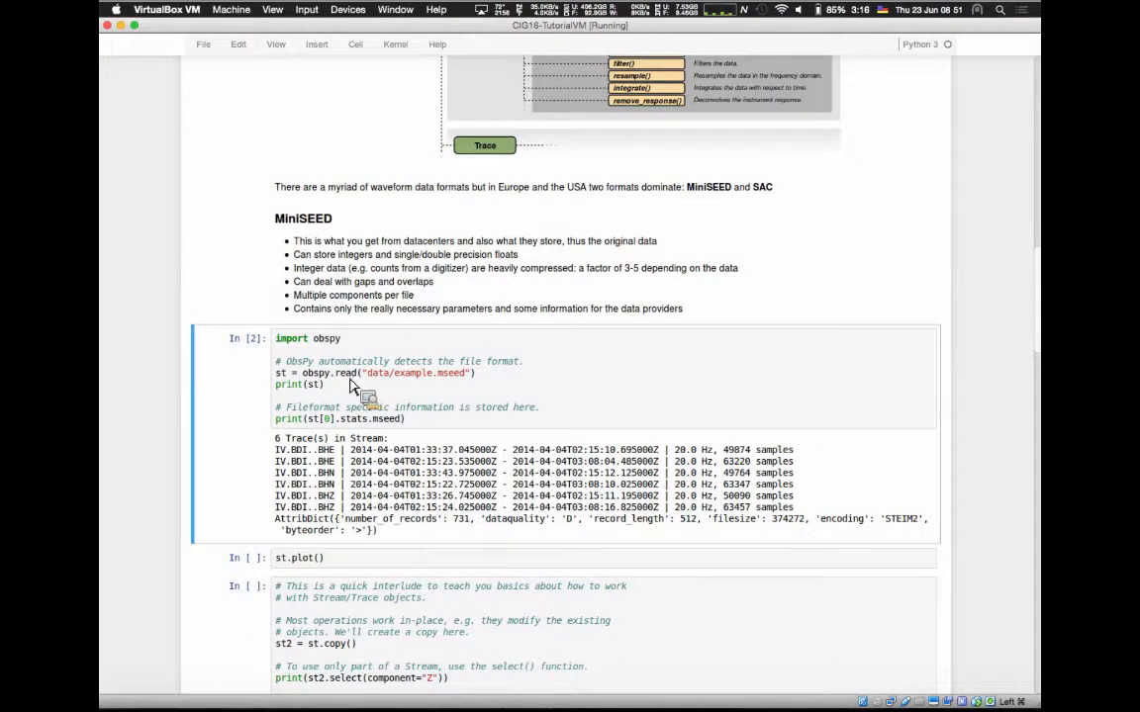
{"action": "mouse_move", "coordinate": [287, 450]}
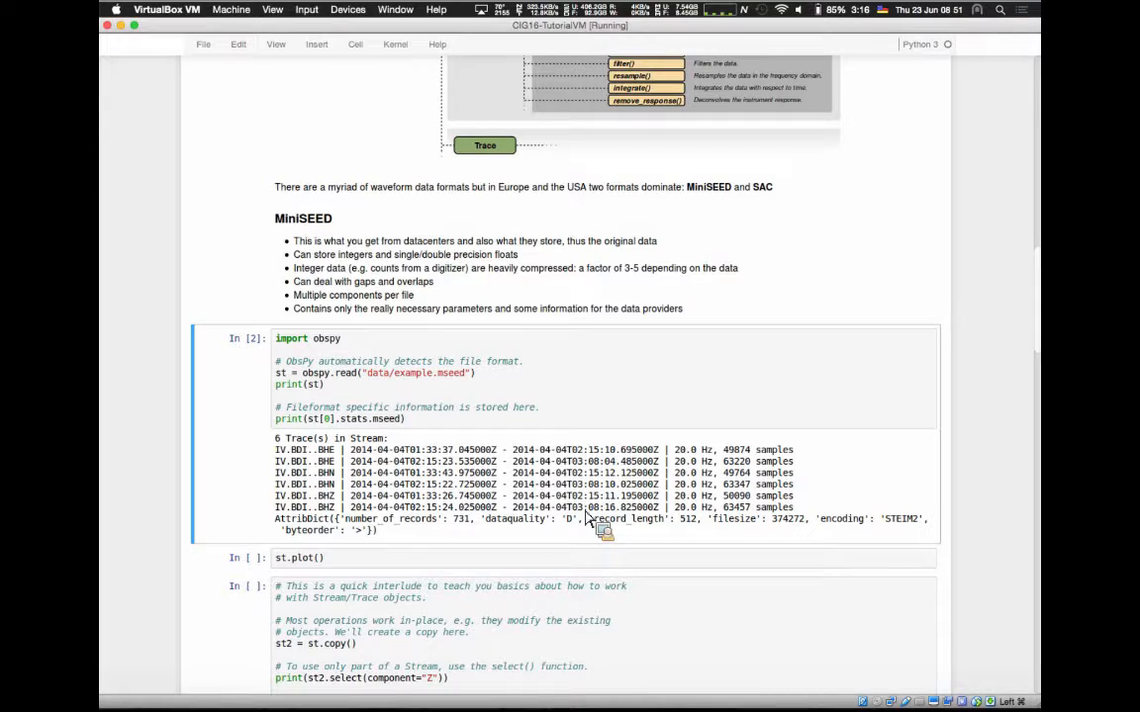
{"action": "mouse_move", "coordinate": [326, 473]}
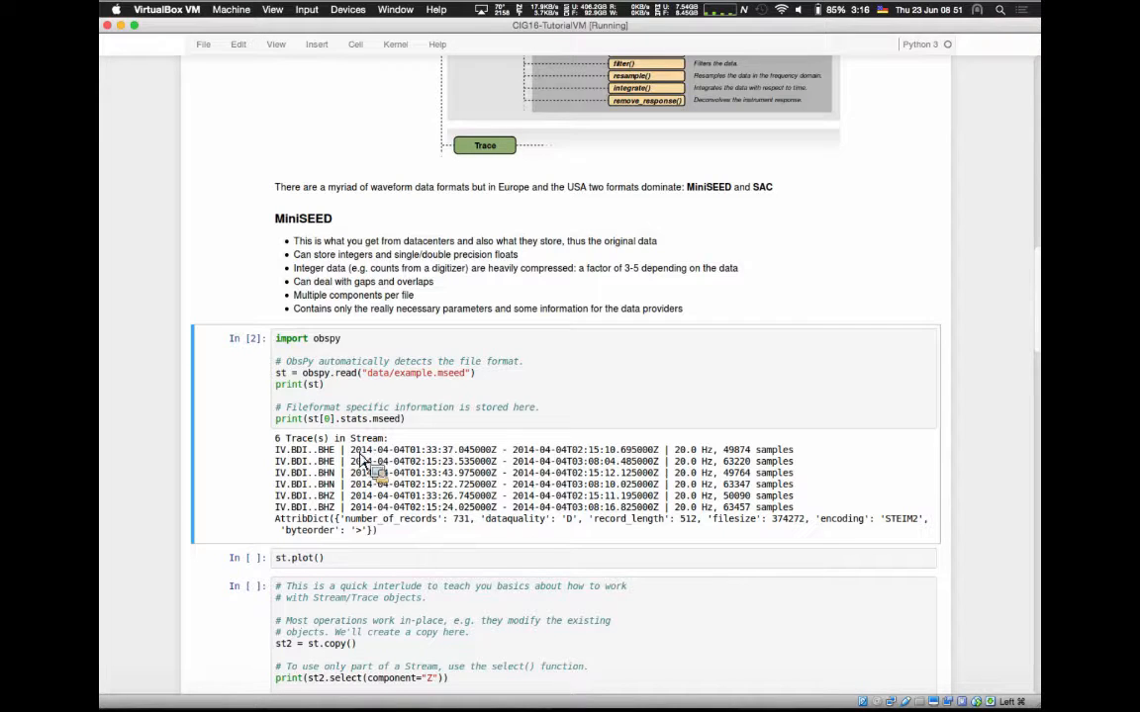
{"action": "left_click_drag", "start_coordinate": [352, 449], "coordinate": [495, 449]}
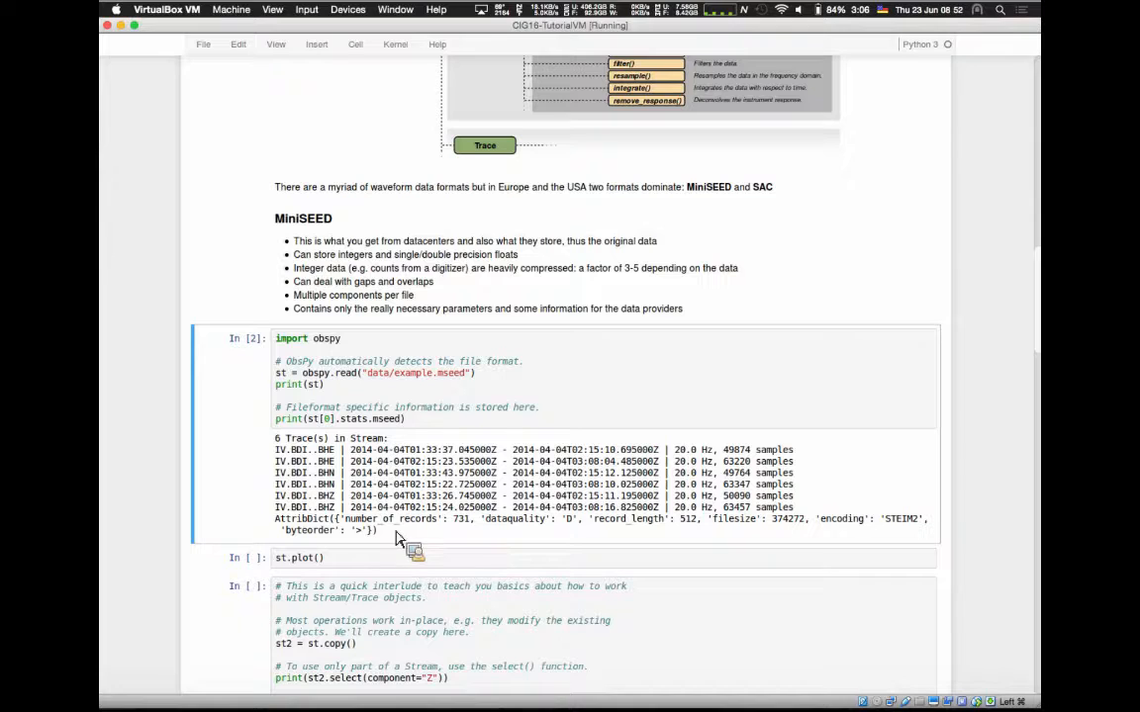
{"action": "double_click", "coordinate": [381, 518]}
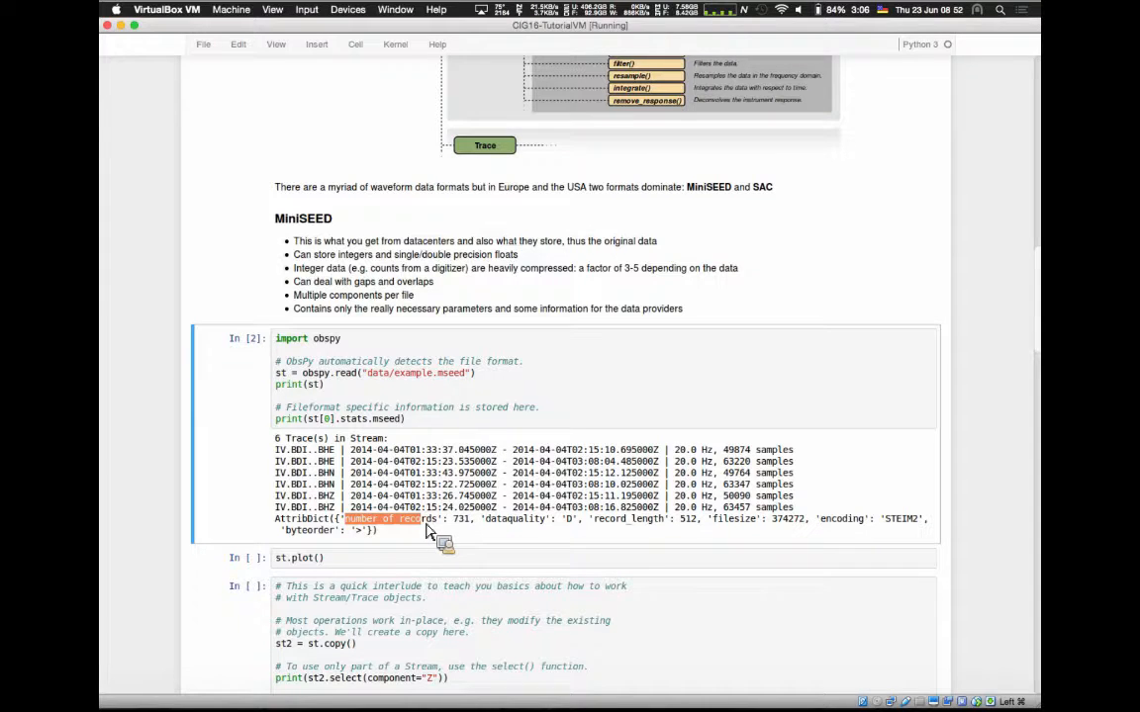
{"action": "mouse_move", "coordinate": [514, 537]}
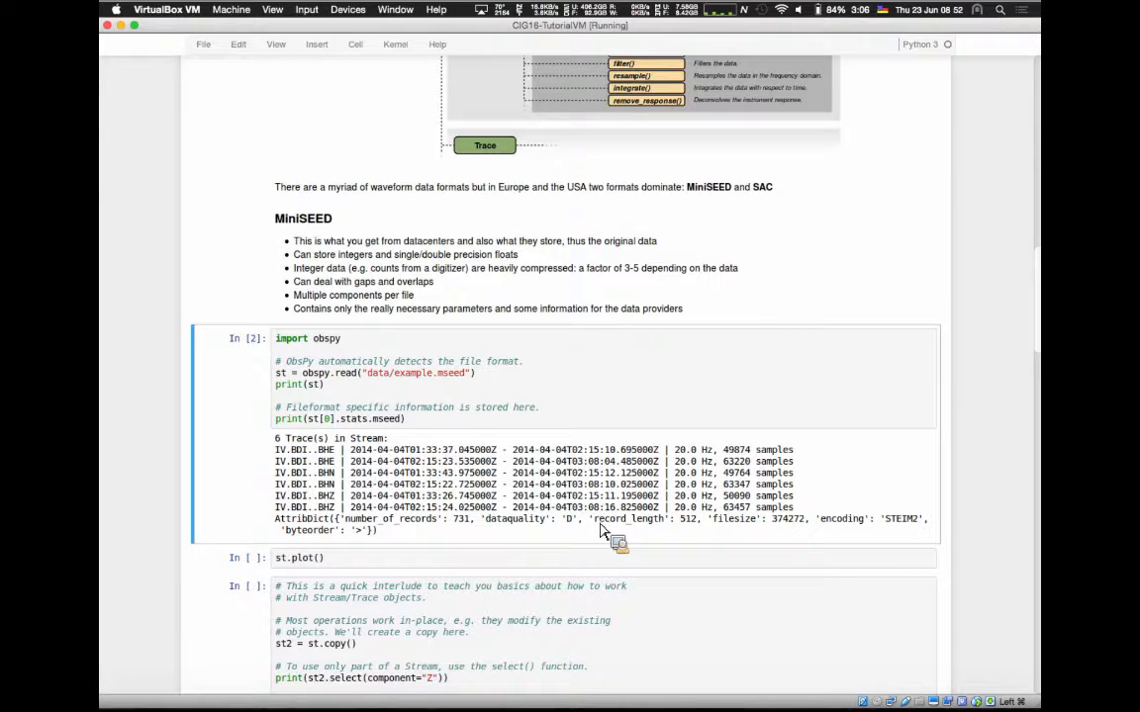
{"action": "double_click", "coordinate": [643, 519]}
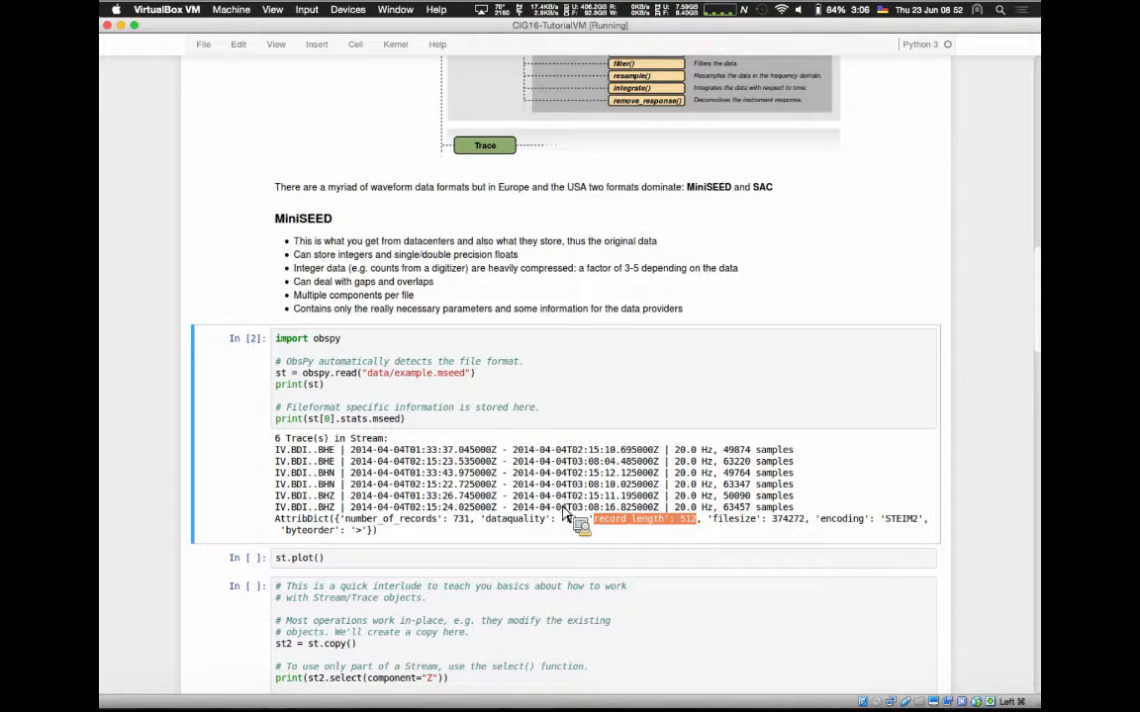
{"action": "mouse_move", "coordinate": [384, 549]}
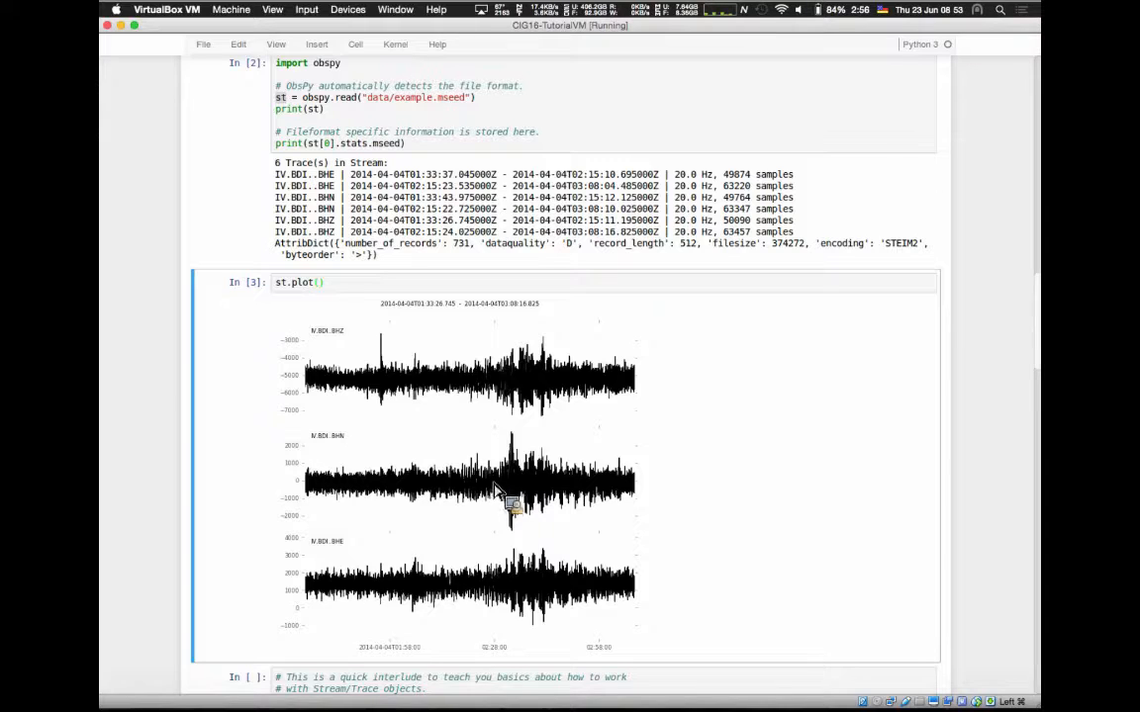
{"action": "mouse_move", "coordinate": [589, 544]}
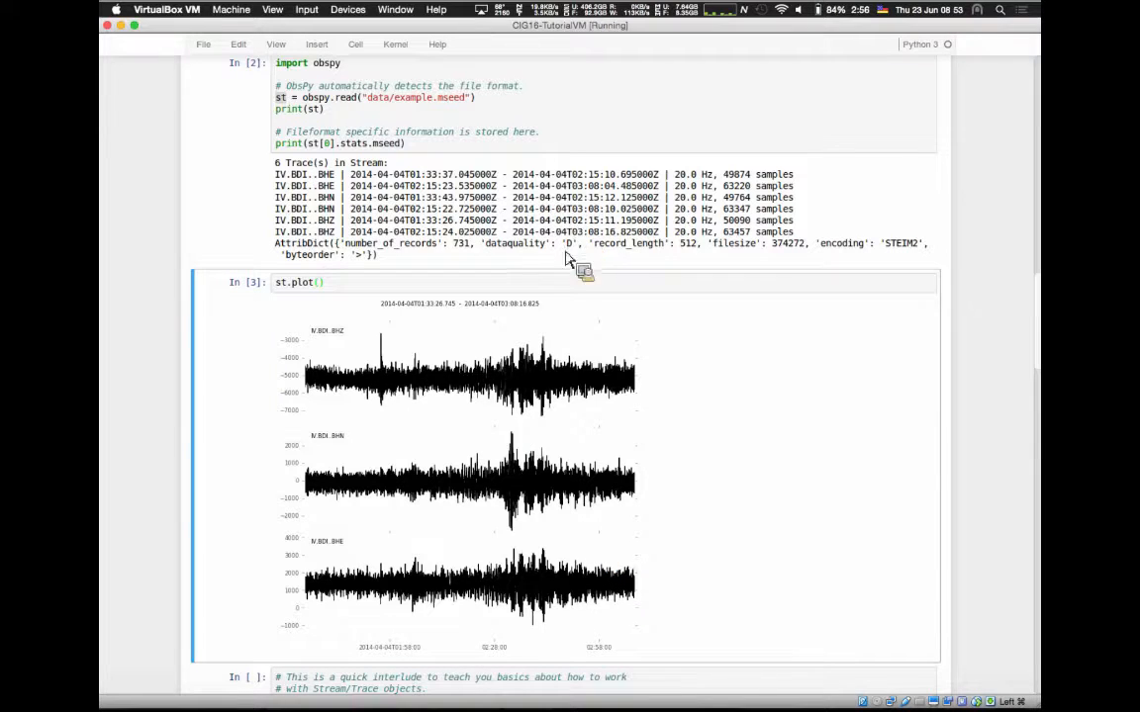
{"action": "mouse_move", "coordinate": [529, 361]}
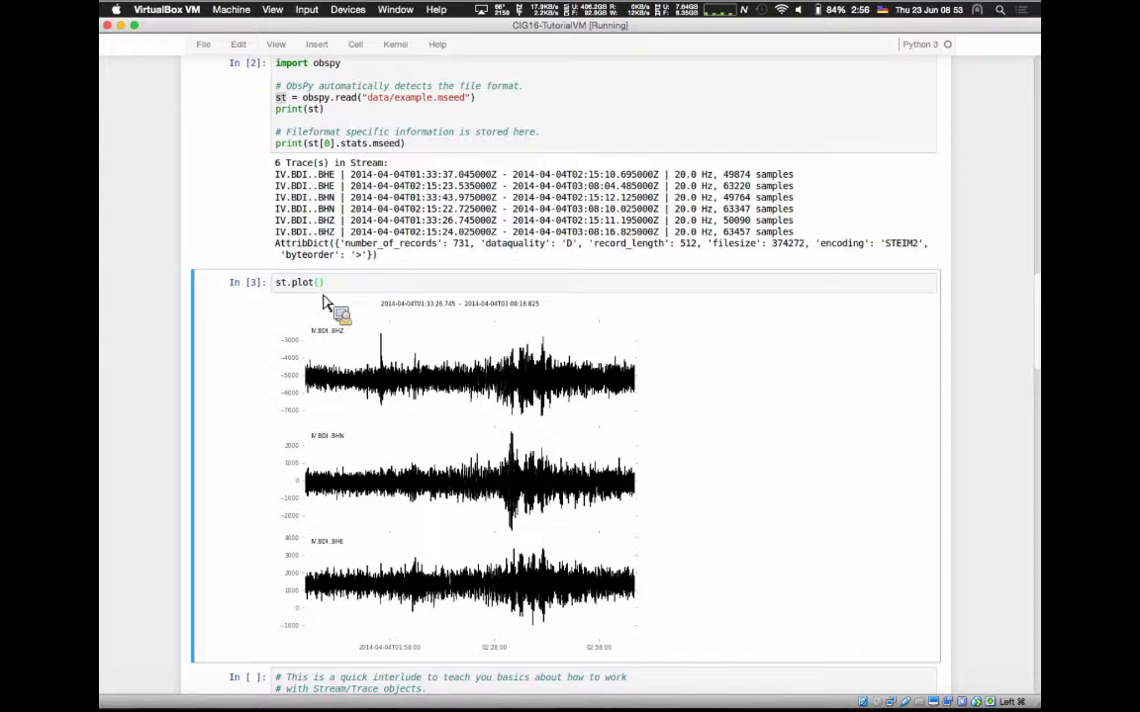
{"action": "mouse_move", "coordinate": [356, 297]}
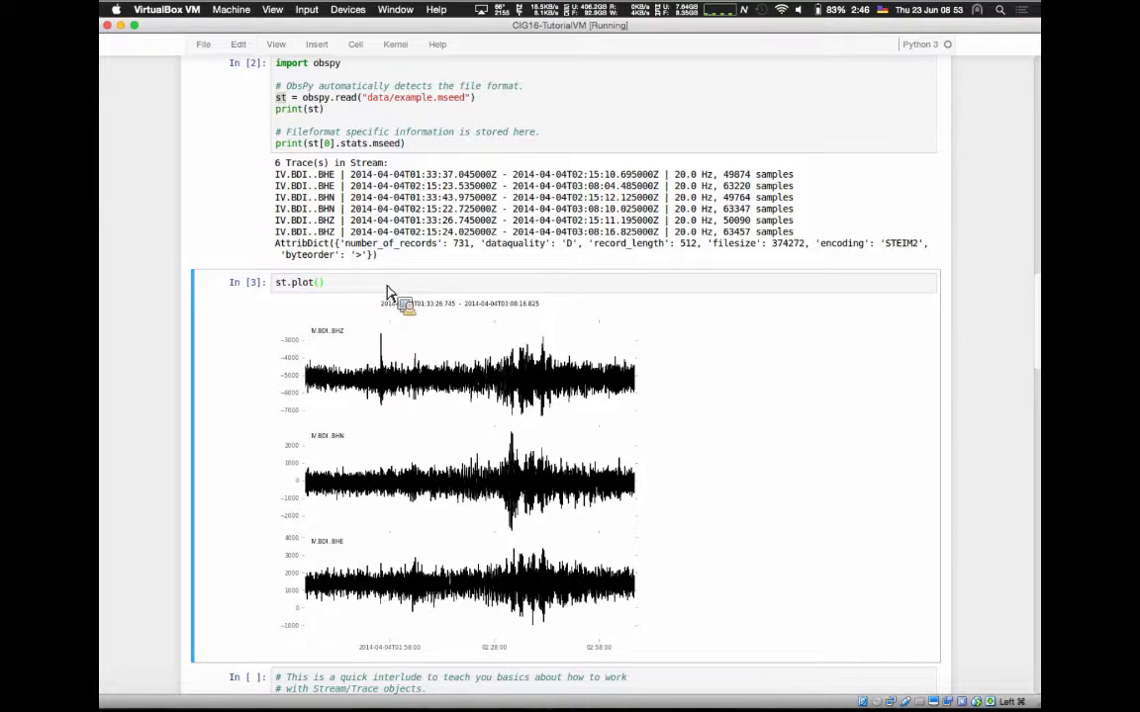
{"action": "mouse_move", "coordinate": [890, 391]}
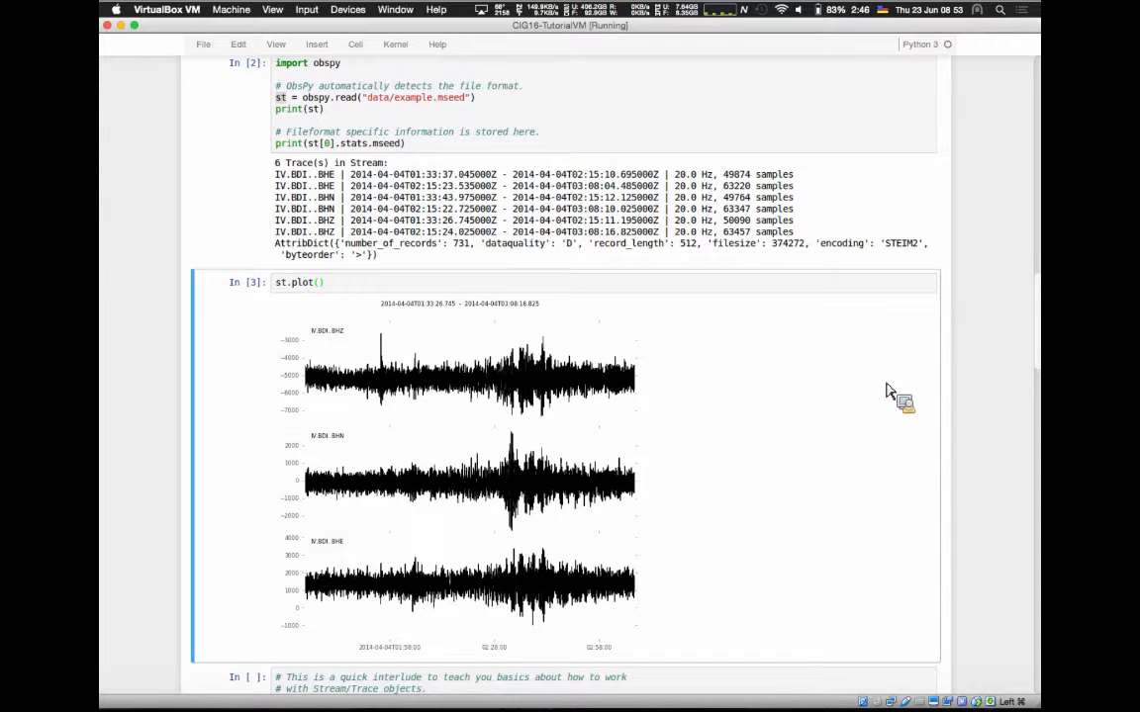
- Select the Stream/Trace interlude cell and open a new Firefox tab for docs.obspy.org
{"action": "scroll", "scroll_direction": "down", "scroll_amount": 3}
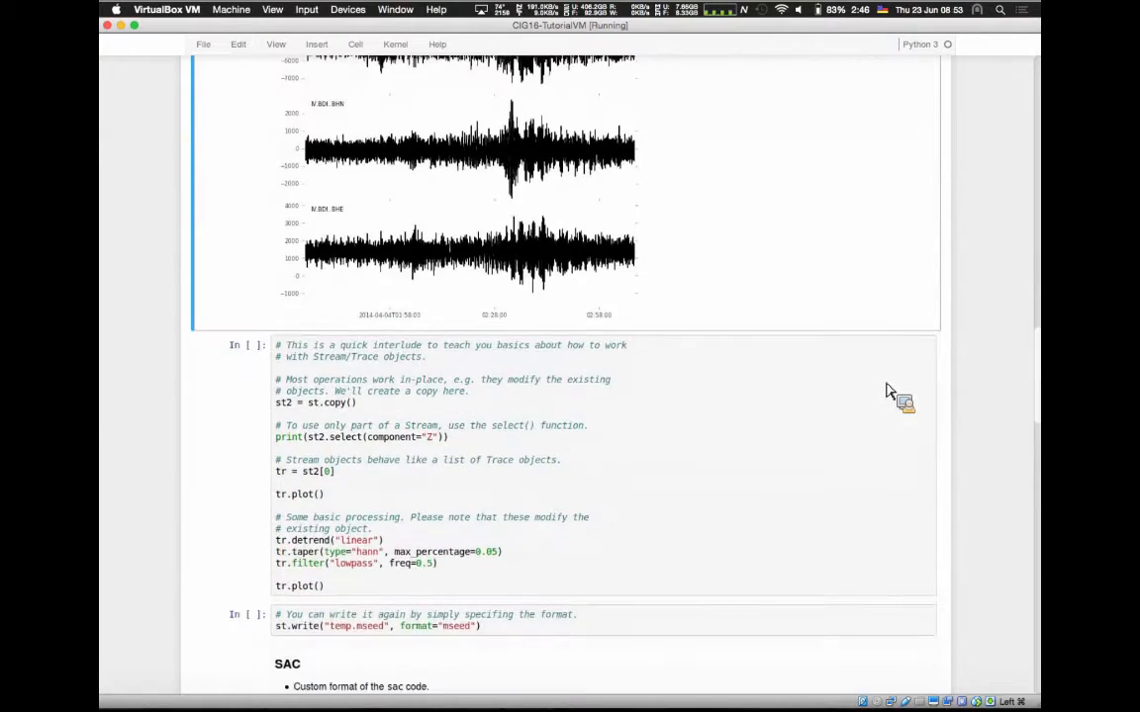
{"action": "scroll", "scroll_direction": "down", "scroll_amount": 3}
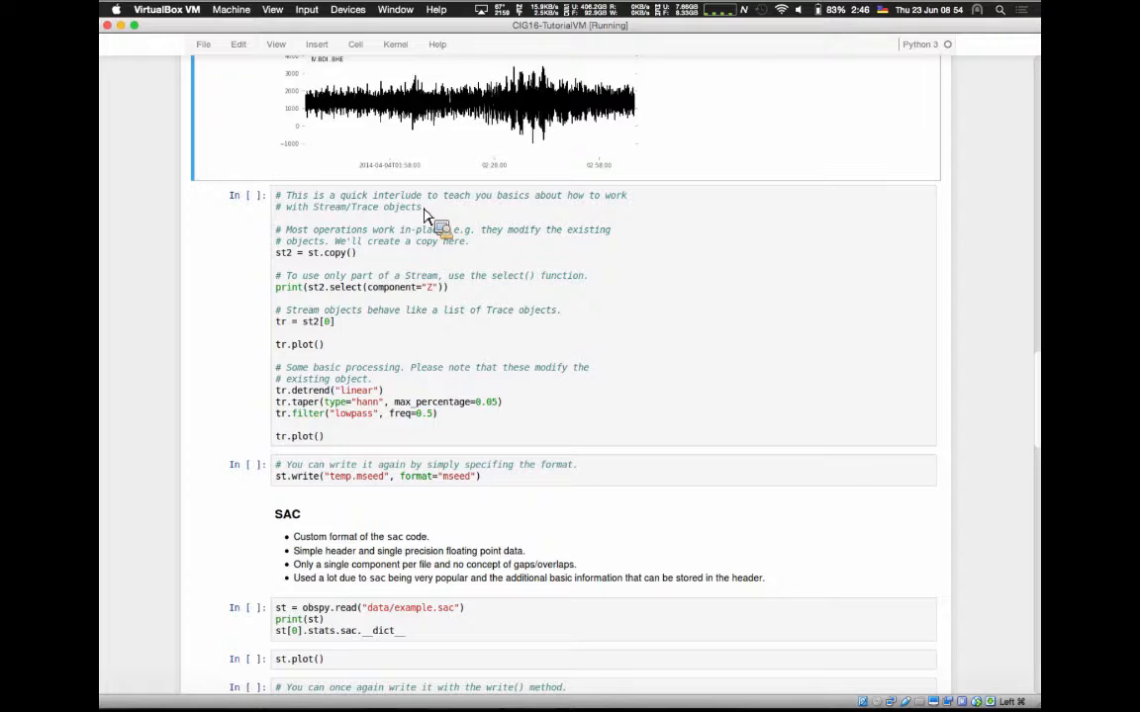
{"action": "mouse_move", "coordinate": [329, 265]}
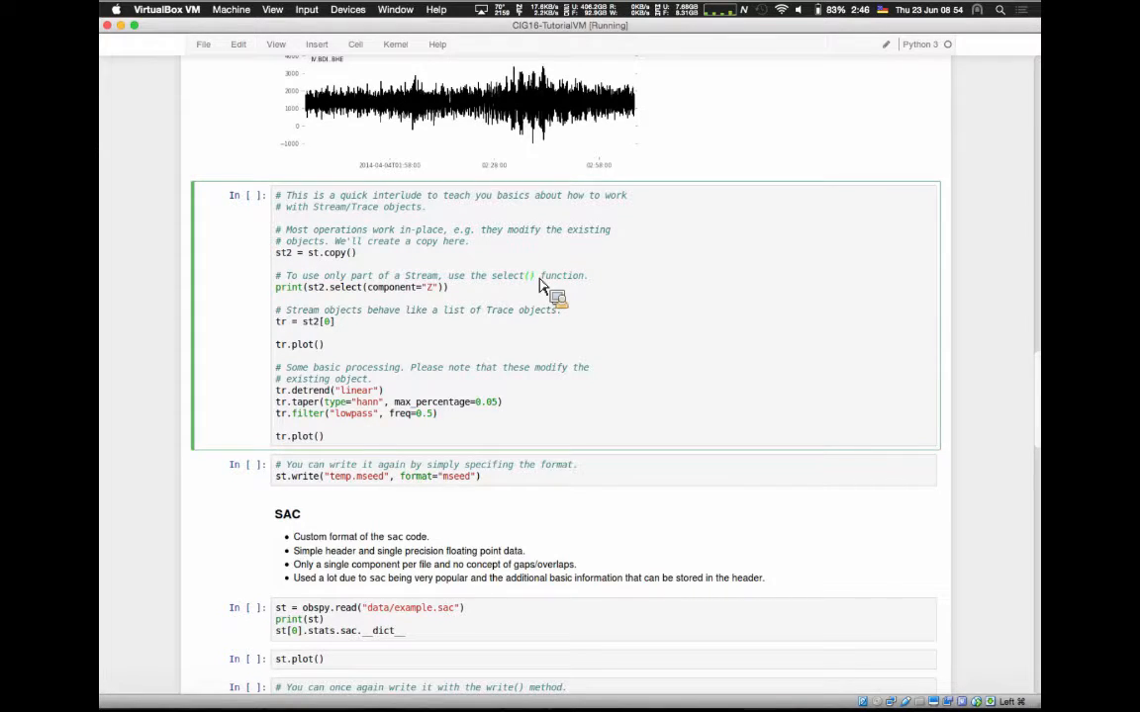
{"action": "mouse_move", "coordinate": [450, 323]}
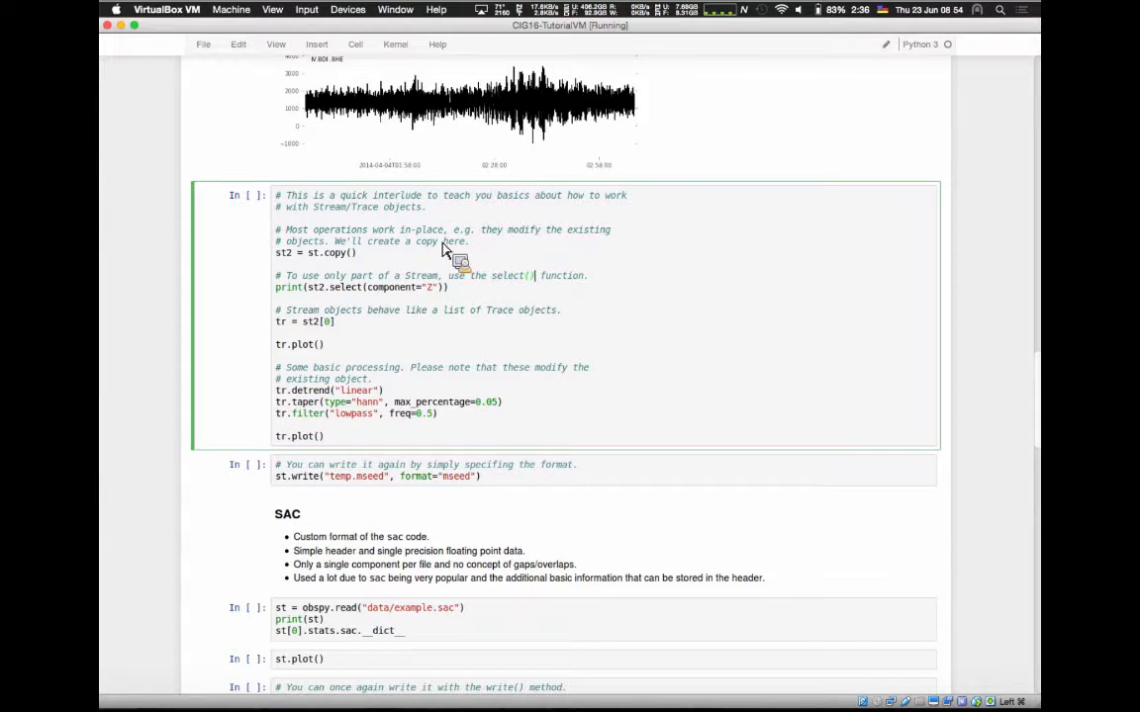
{"action": "mouse_move", "coordinate": [394, 263]}
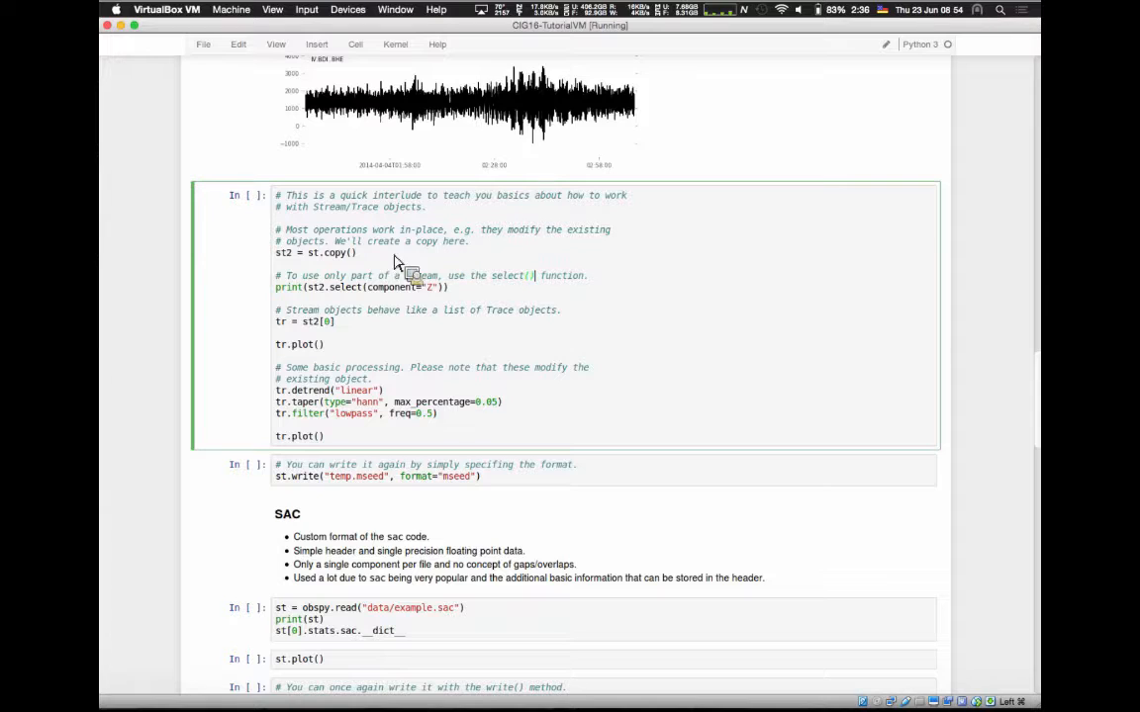
{"action": "double_click", "coordinate": [329, 252]}
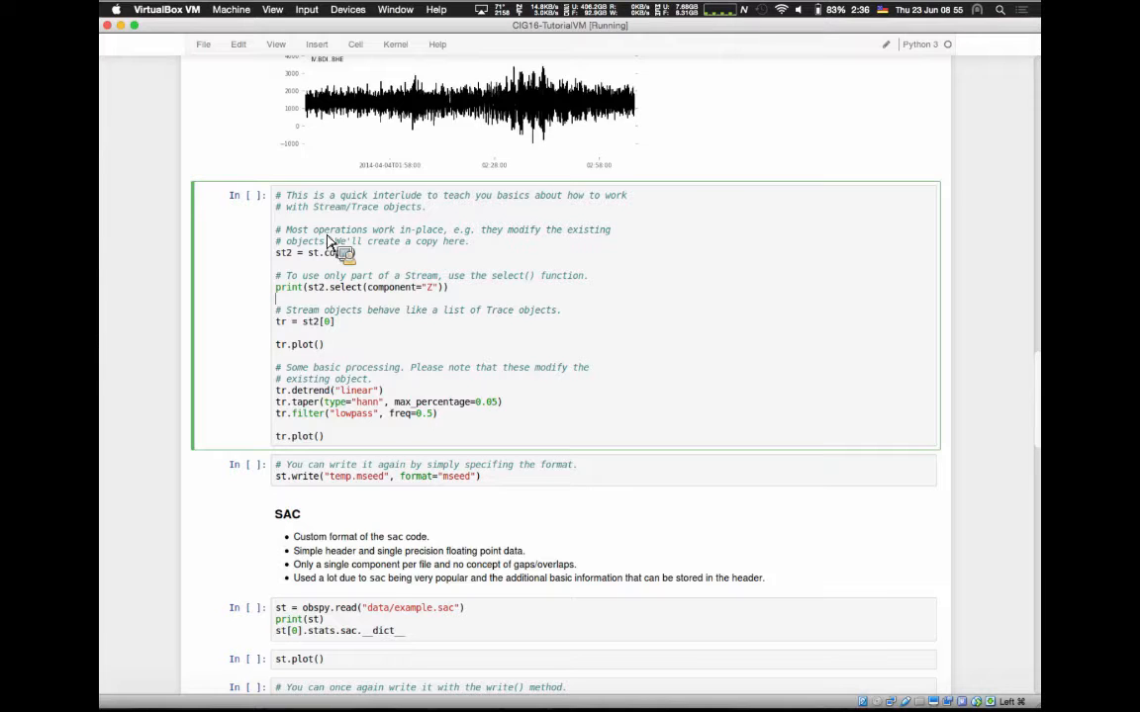
{"action": "mouse_move", "coordinate": [312, 267]}
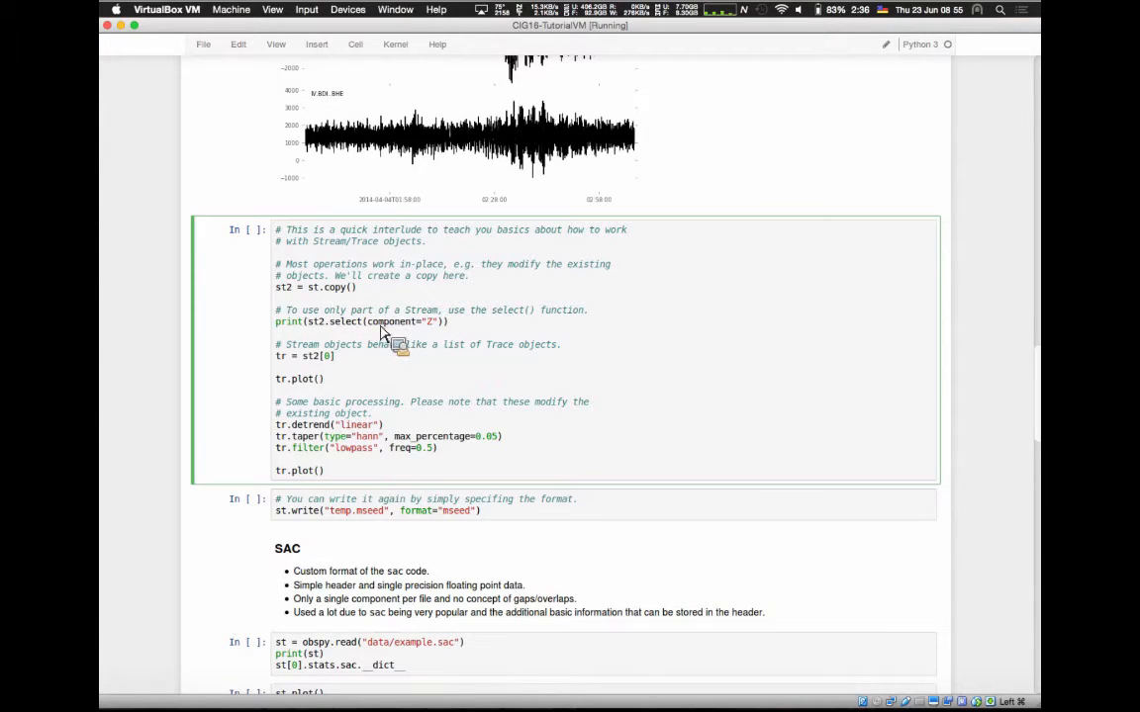
{"action": "mouse_move", "coordinate": [312, 304]}
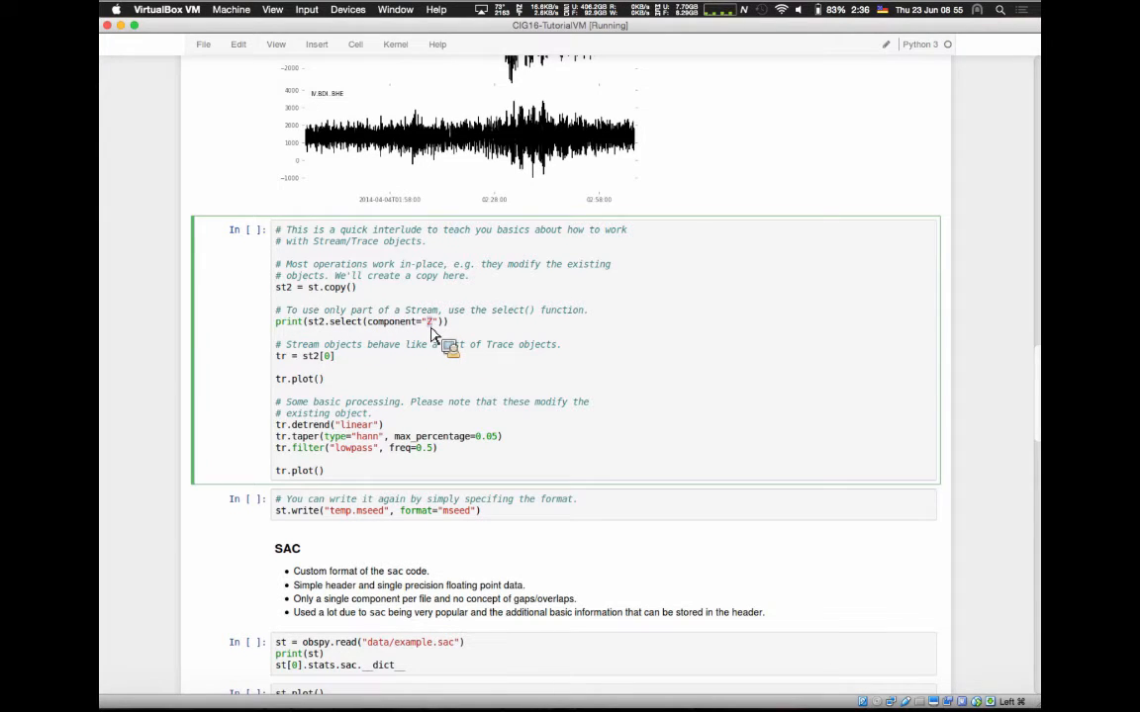
{"action": "mouse_move", "coordinate": [484, 96]}
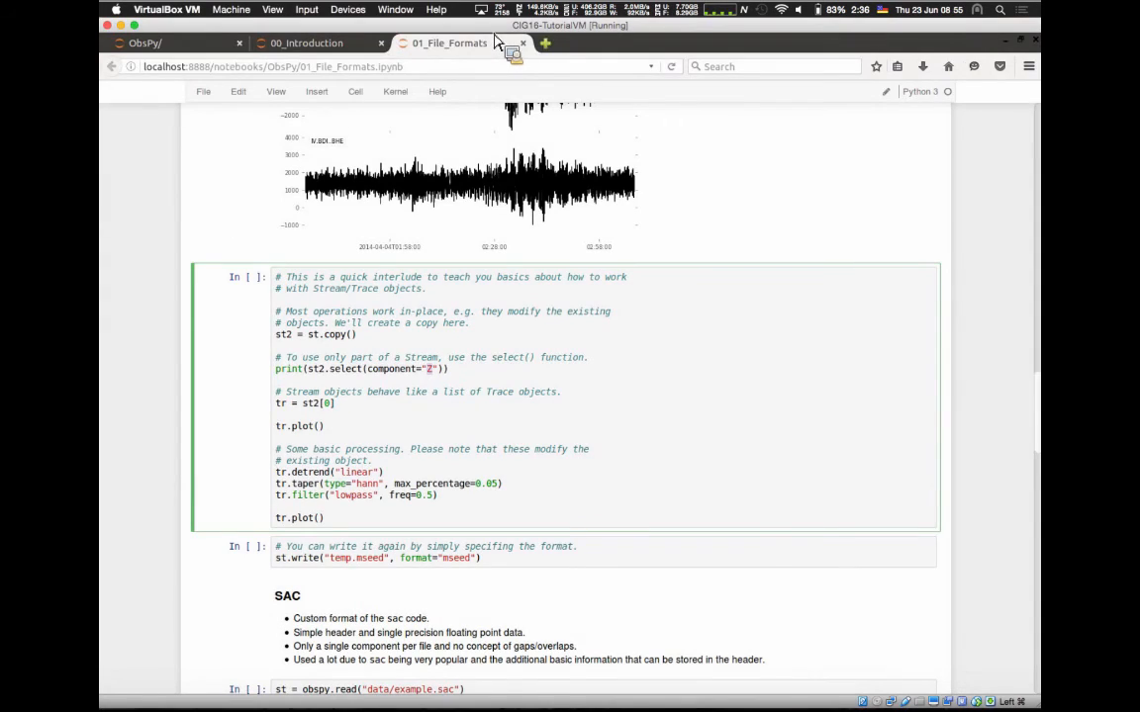
{"action": "left_click", "coordinate": [544, 42]}
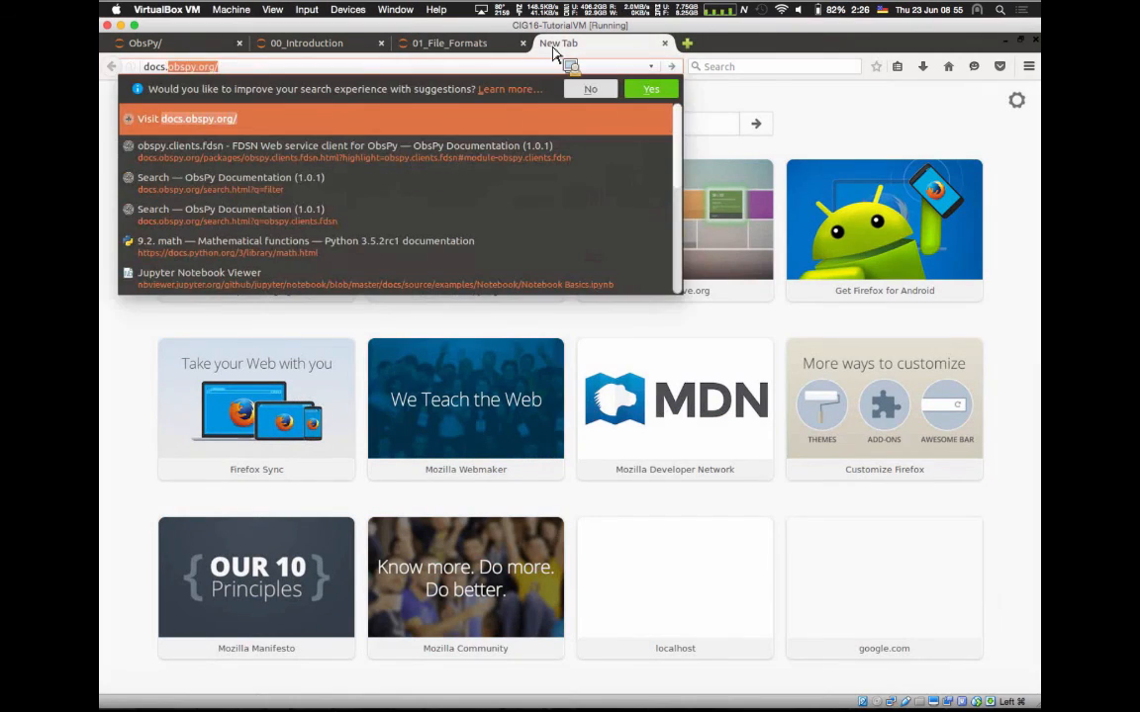